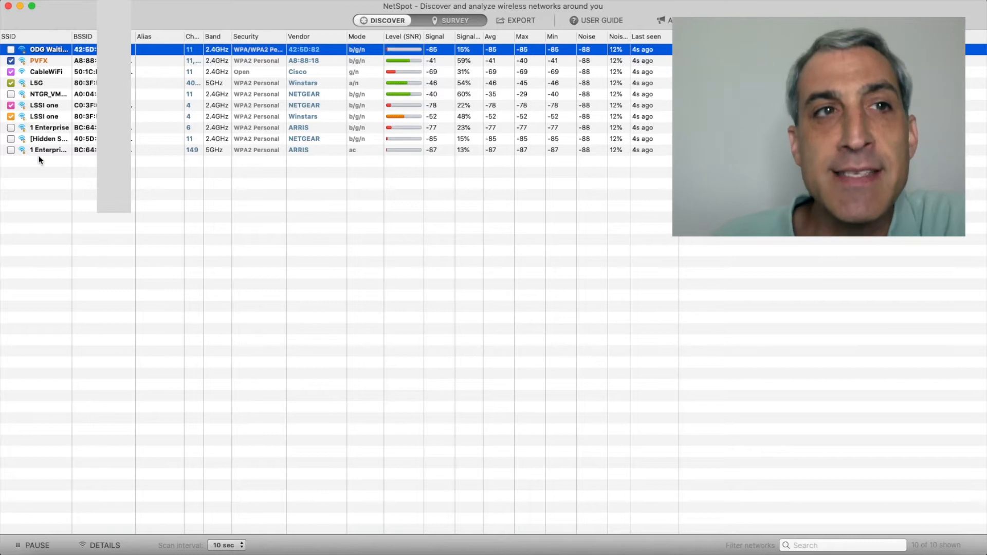
{"action": "mouse_move", "coordinate": [140, 39]}
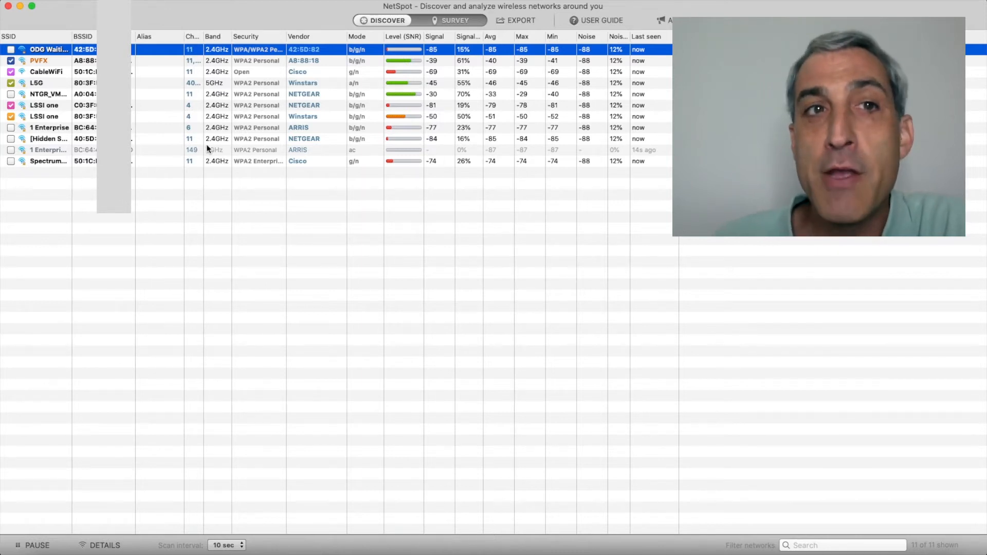
{"action": "mouse_move", "coordinate": [183, 83]}
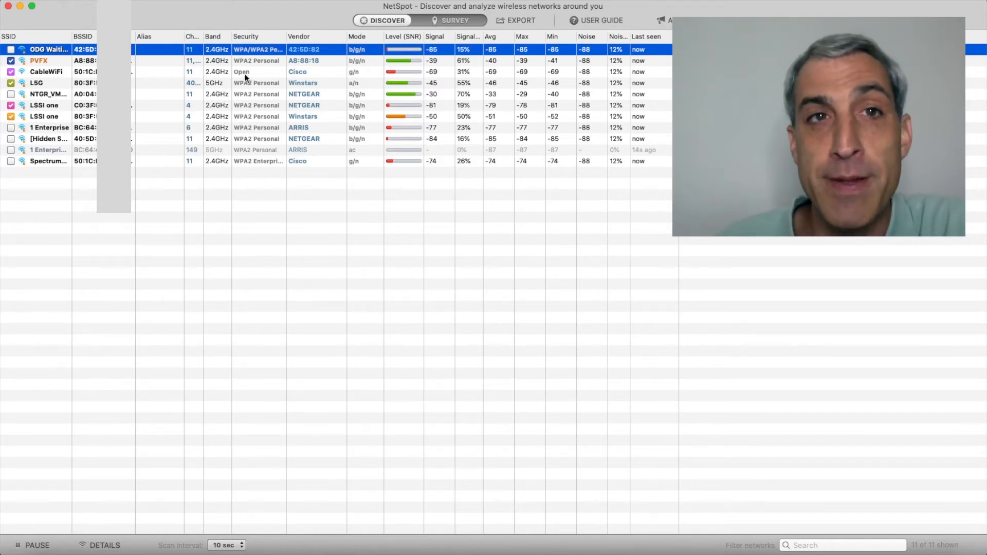
{"action": "mouse_move", "coordinate": [315, 135]}
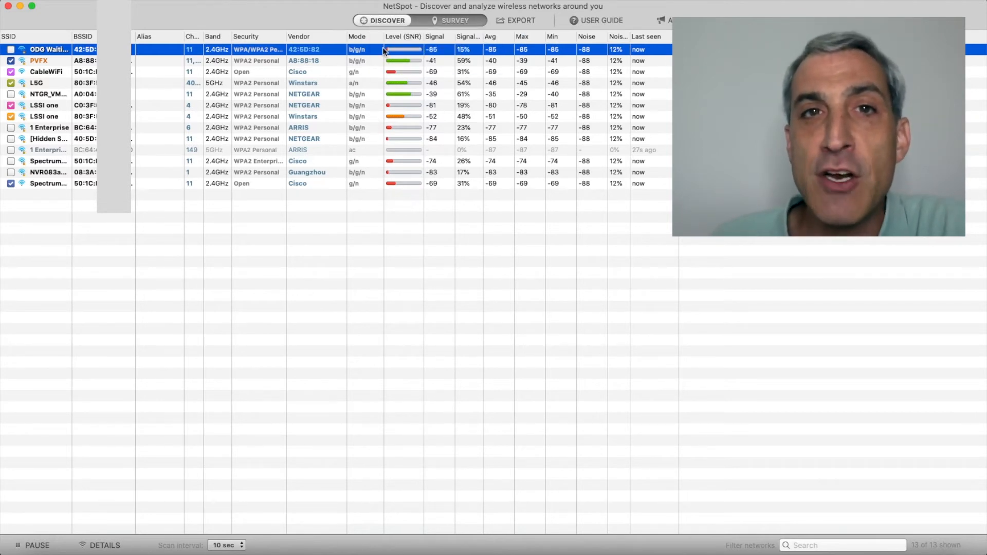
{"action": "mouse_move", "coordinate": [460, 208]}
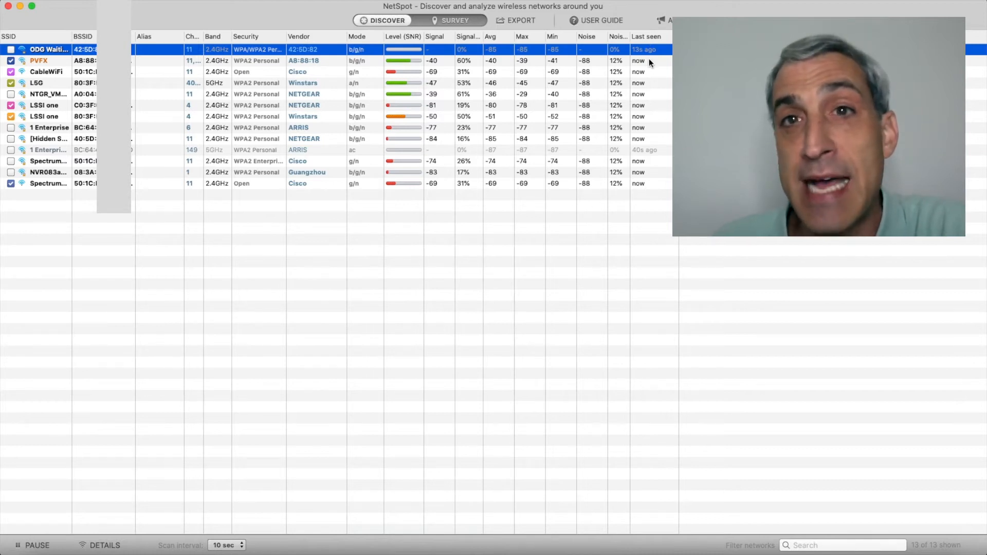
{"action": "mouse_move", "coordinate": [649, 62]}
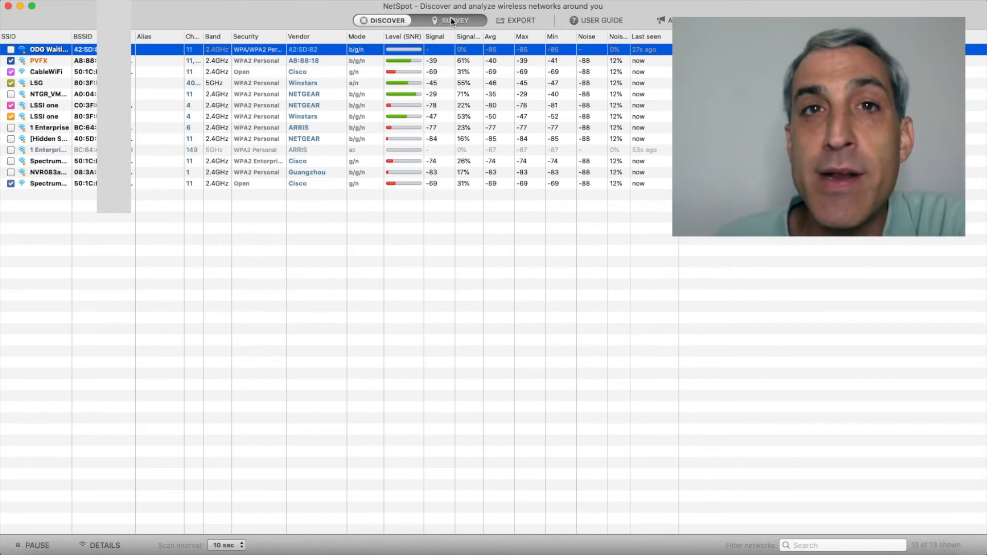
Start a new survey project and keep closed office space as the zone's area type.
{"action": "left_click", "coordinate": [451, 20]}
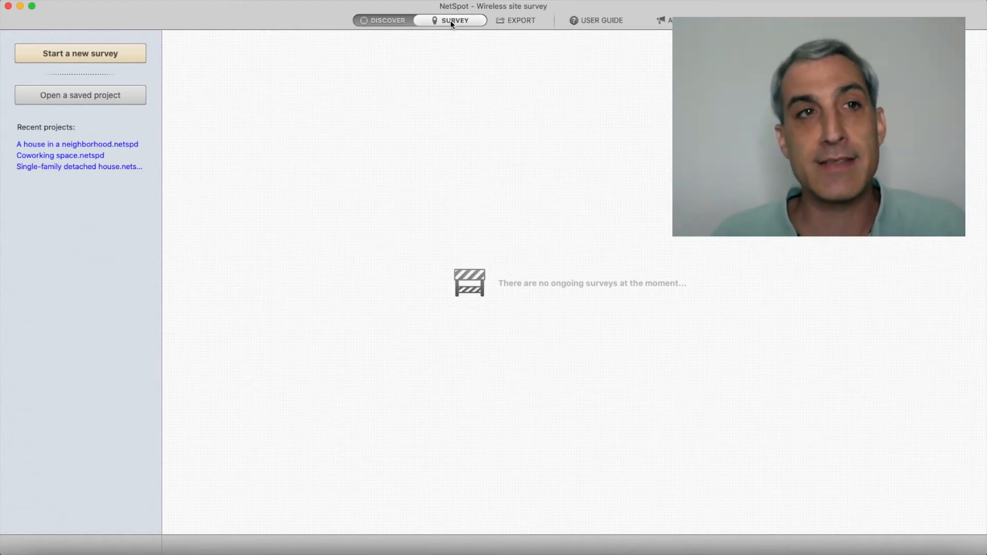
{"action": "mouse_move", "coordinate": [96, 58]}
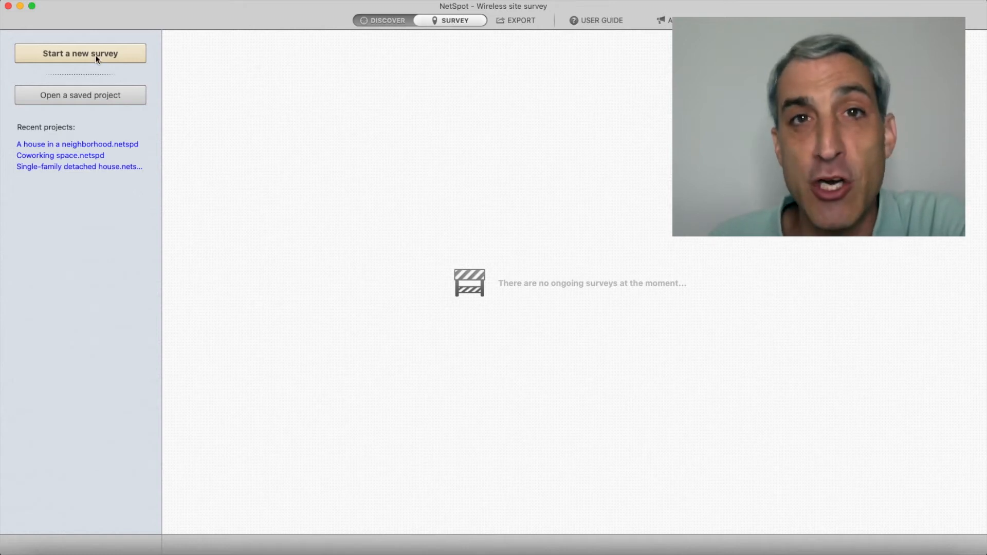
{"action": "left_click", "coordinate": [80, 52]}
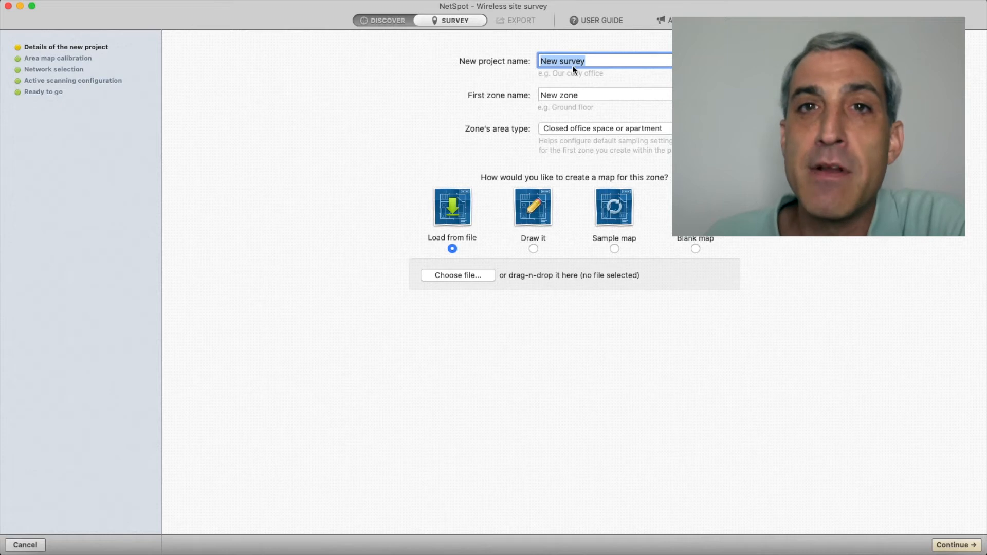
{"action": "mouse_move", "coordinate": [546, 129]}
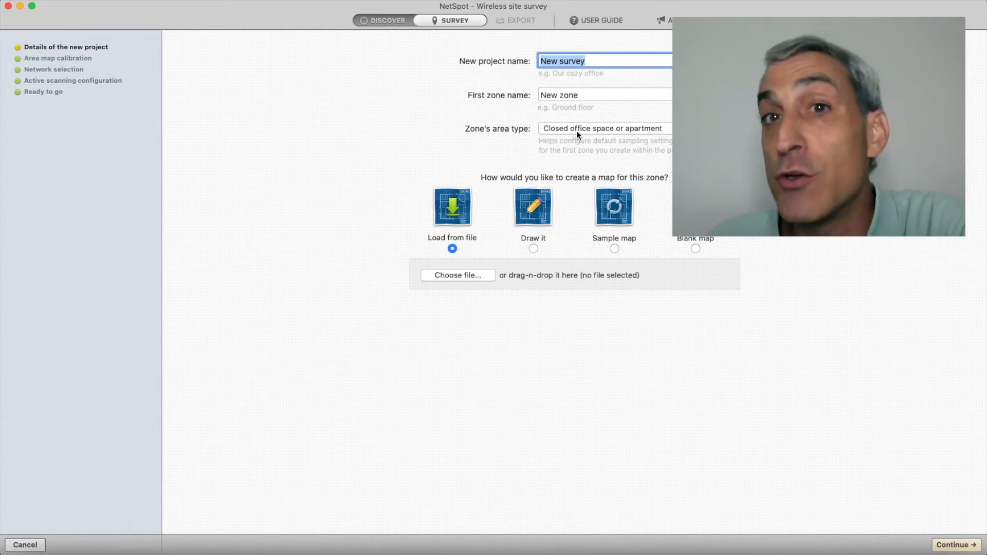
{"action": "left_click", "coordinate": [604, 128]}
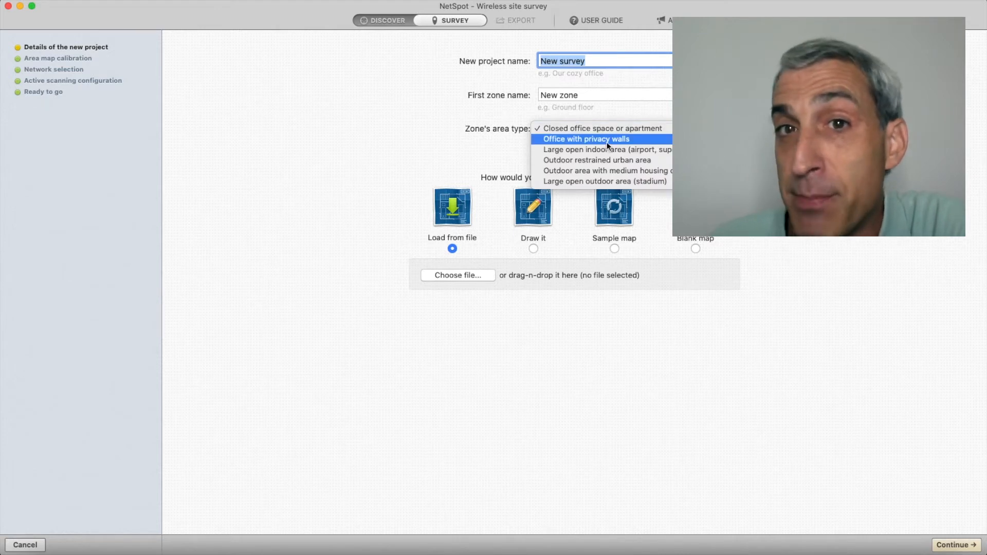
{"action": "mouse_move", "coordinate": [597, 160]}
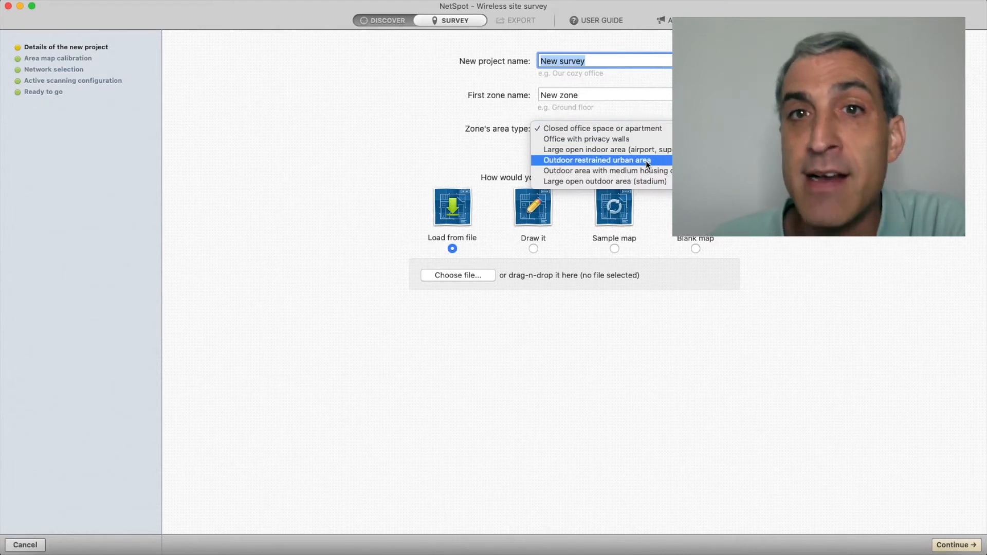
{"action": "left_click", "coordinate": [603, 129]}
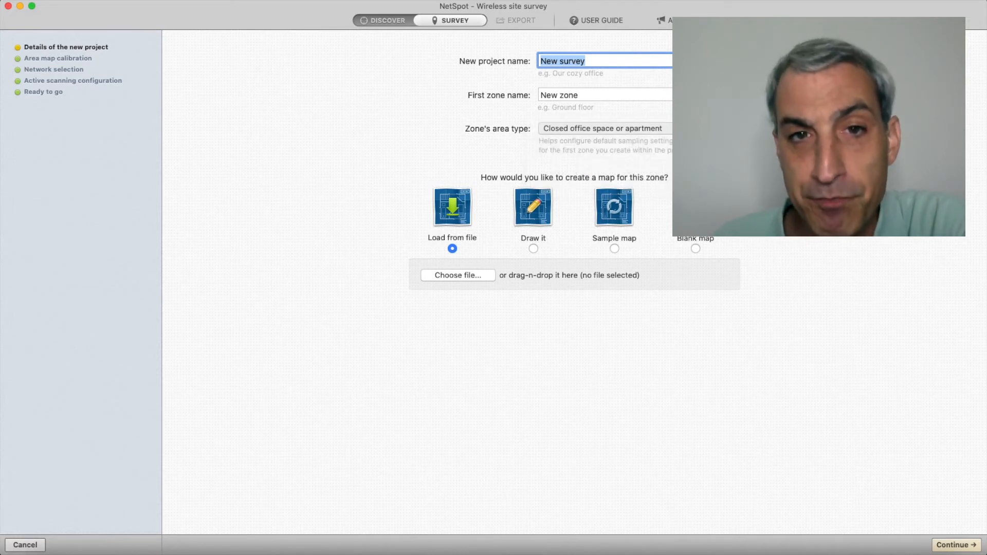
{"action": "mouse_move", "coordinate": [538, 222]}
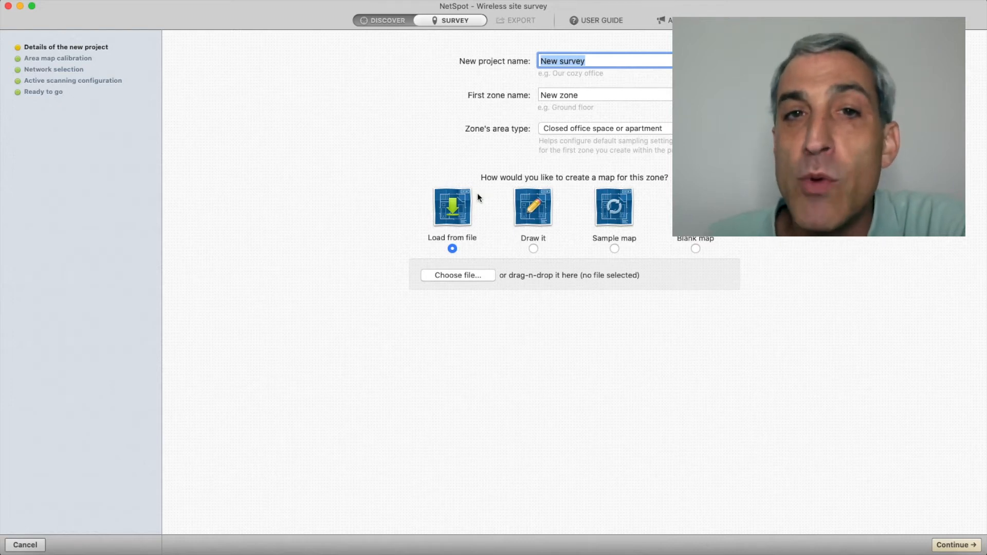
Load office.jpg from file as the zone map.
{"action": "left_click", "coordinate": [458, 276]}
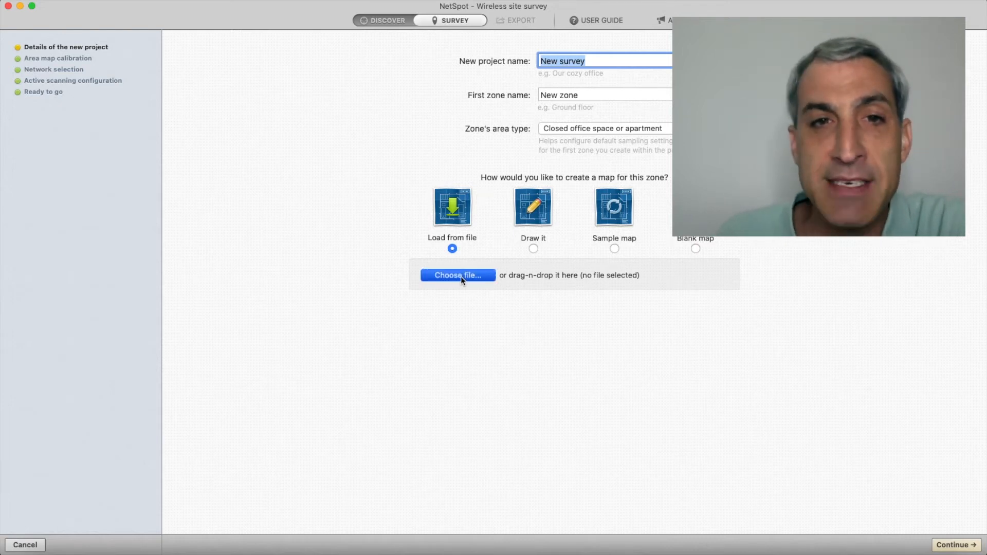
{"action": "left_click", "coordinate": [457, 275]}
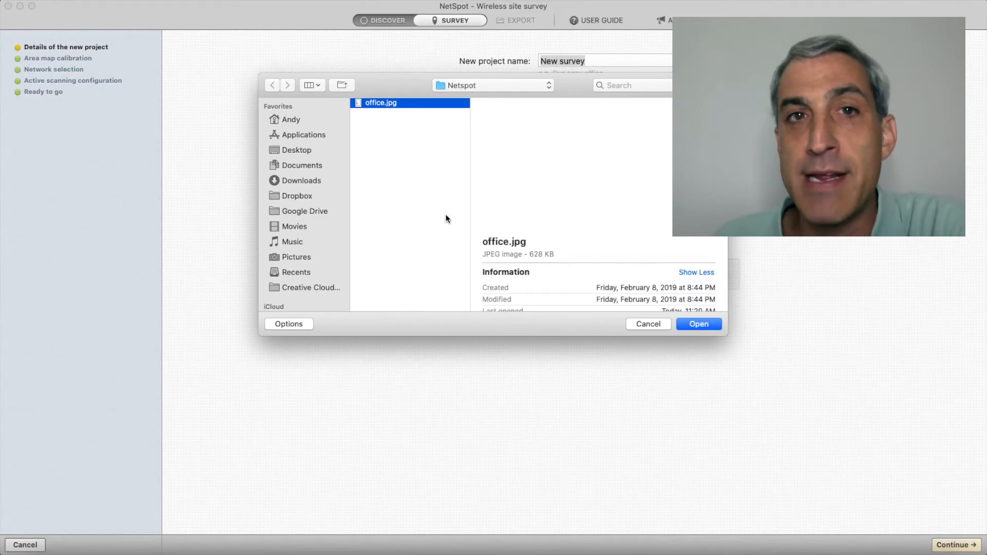
{"action": "left_click", "coordinate": [697, 324]}
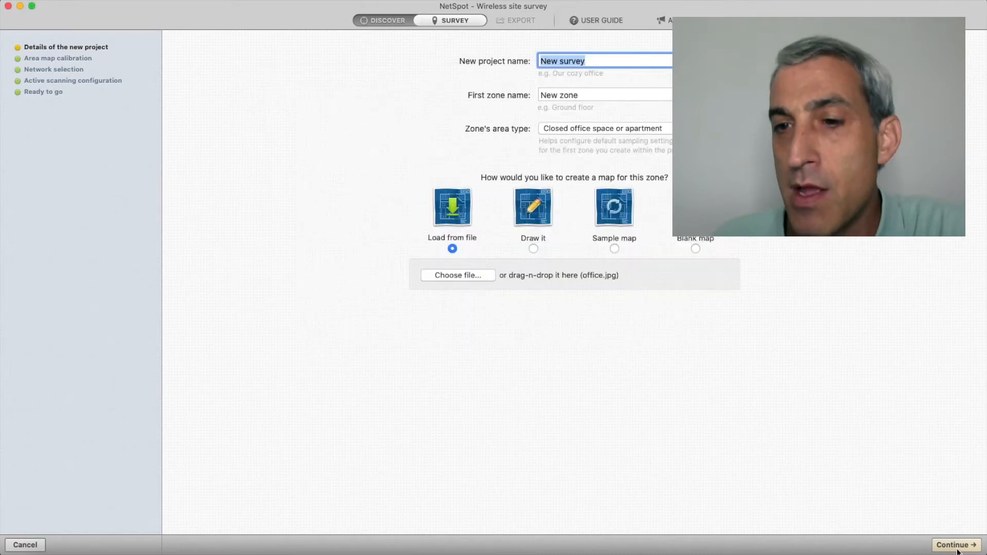
Continue to map calibration and rotate the floor plan to landscape orientation.
{"action": "left_click", "coordinate": [955, 545]}
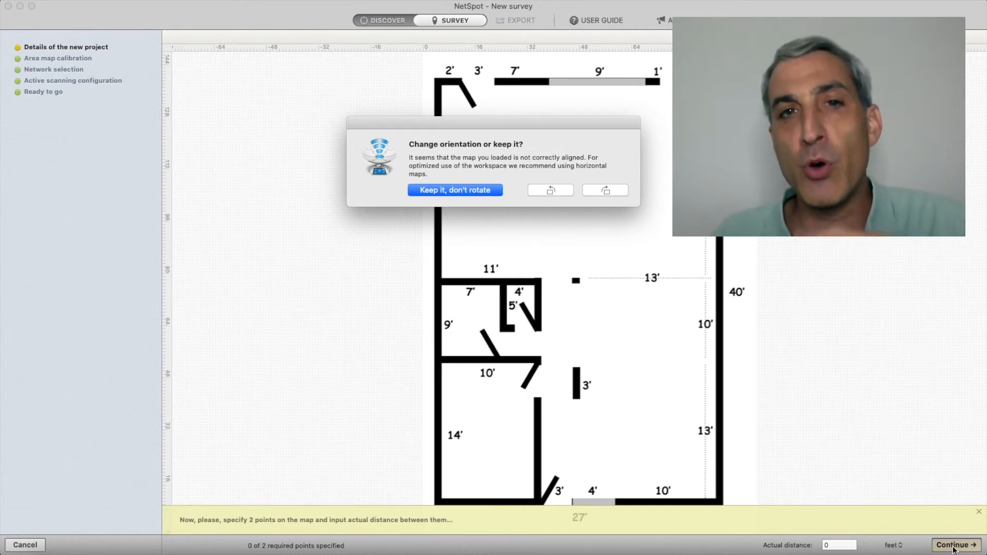
{"action": "mouse_move", "coordinate": [554, 203]}
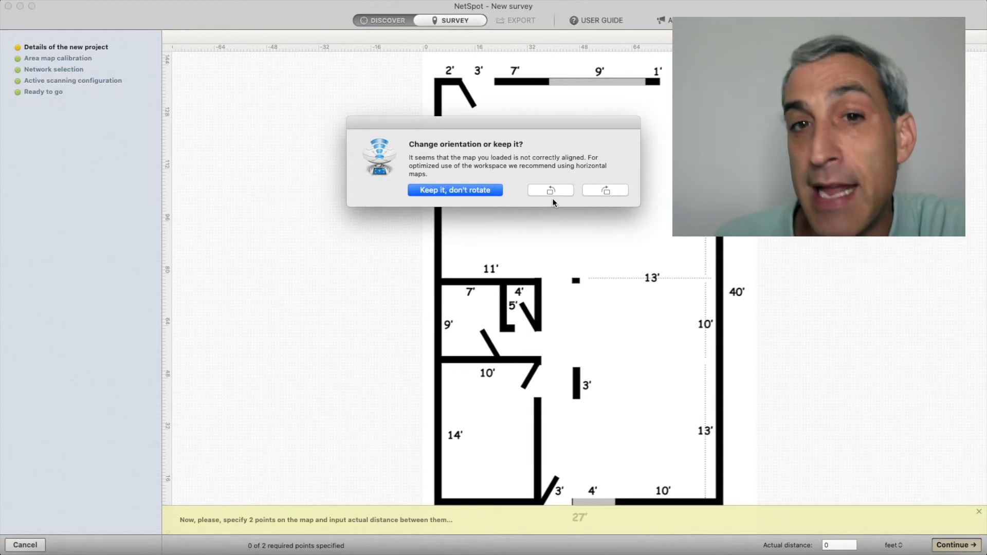
{"action": "left_click", "coordinate": [455, 189]}
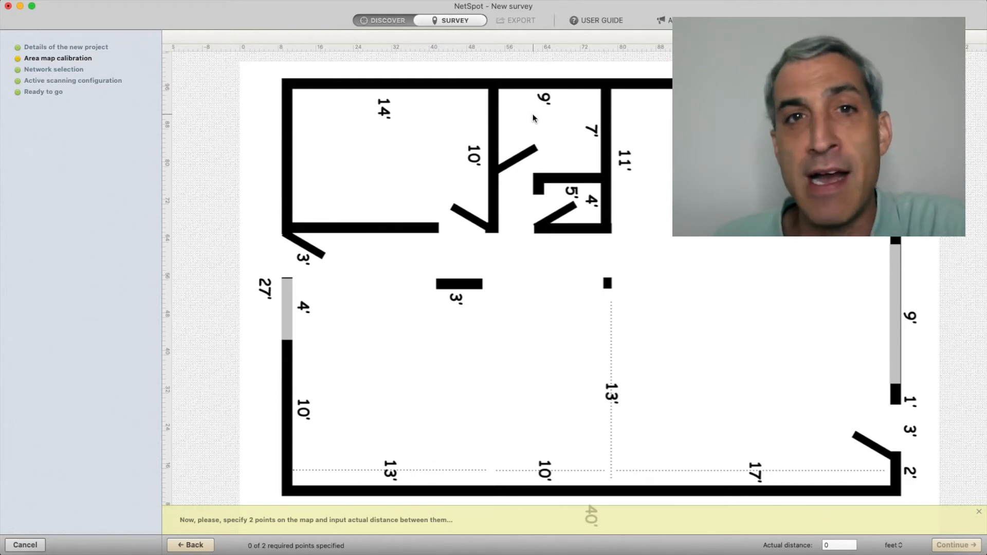
{"action": "mouse_move", "coordinate": [362, 110]}
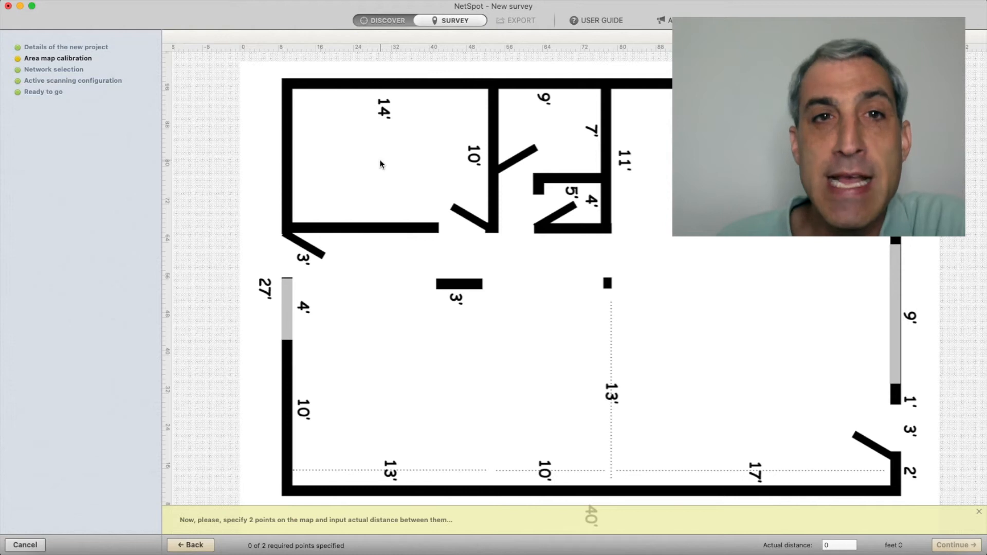
{"action": "mouse_move", "coordinate": [424, 120]}
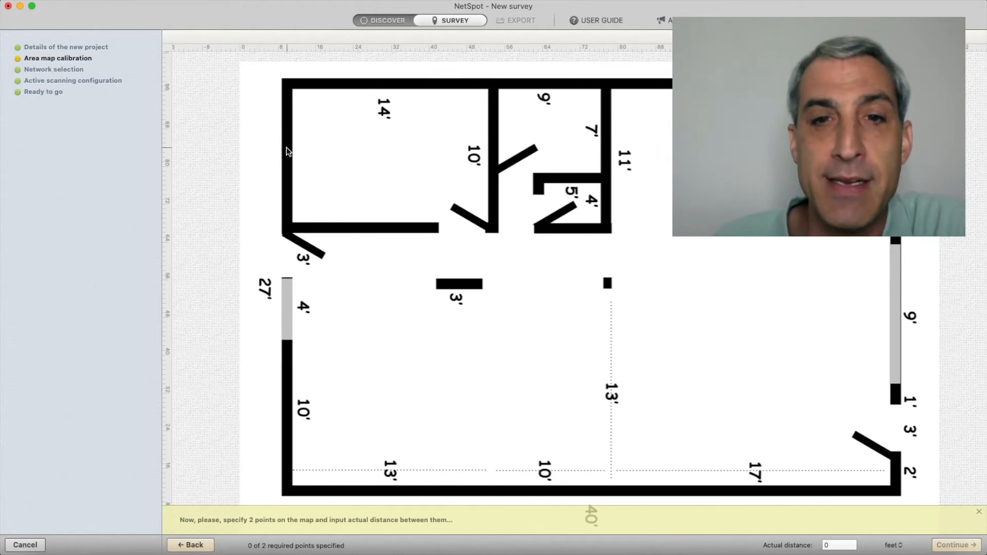
Mark a calibration point and calibrate the map distance to 14 feet.
{"action": "left_click", "coordinate": [286, 144]}
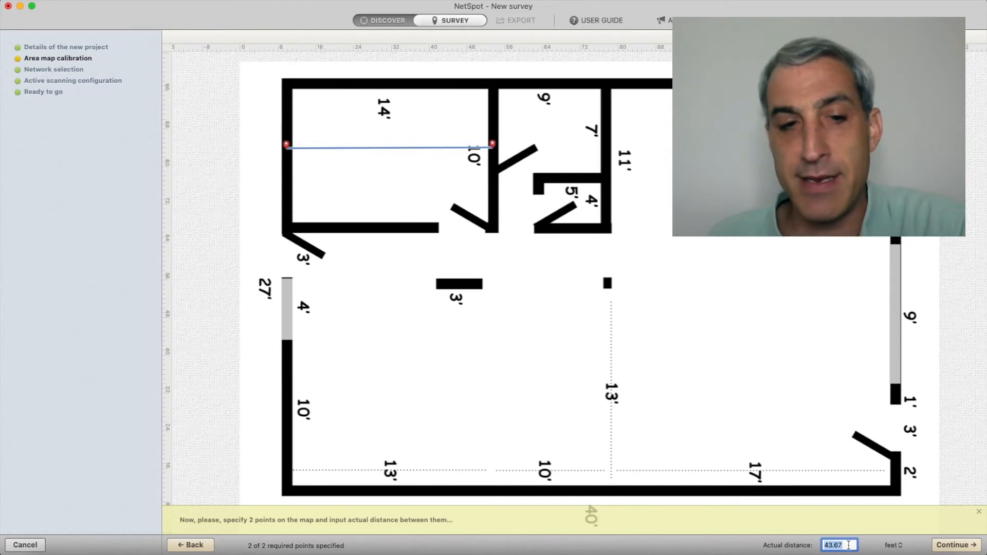
{"action": "type", "text": "14"}
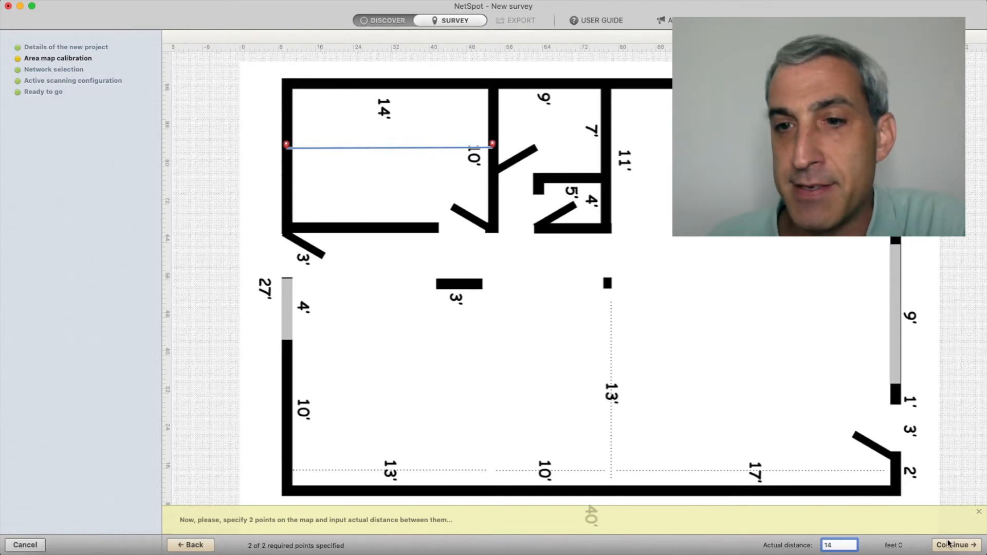
{"action": "left_click", "coordinate": [953, 545]}
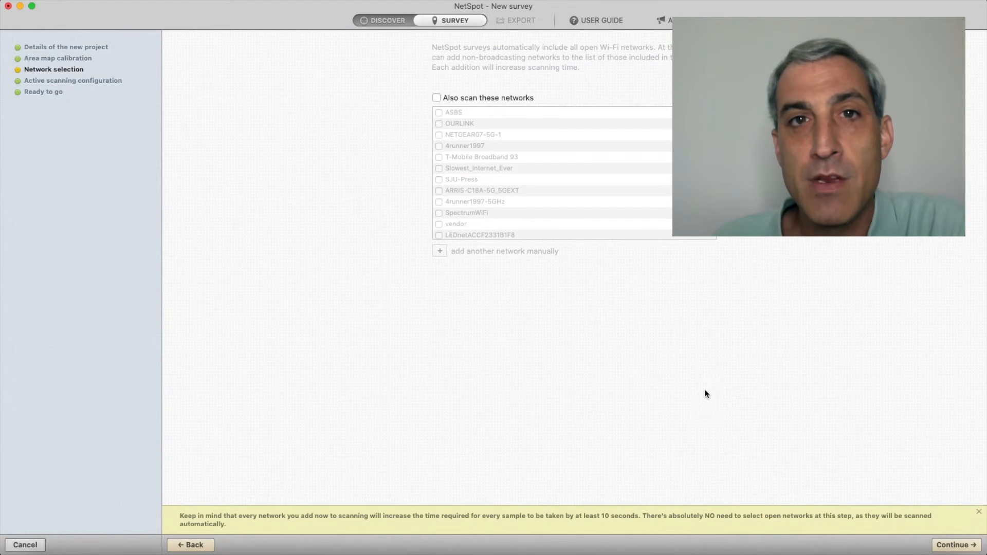
{"action": "mouse_move", "coordinate": [657, 137]}
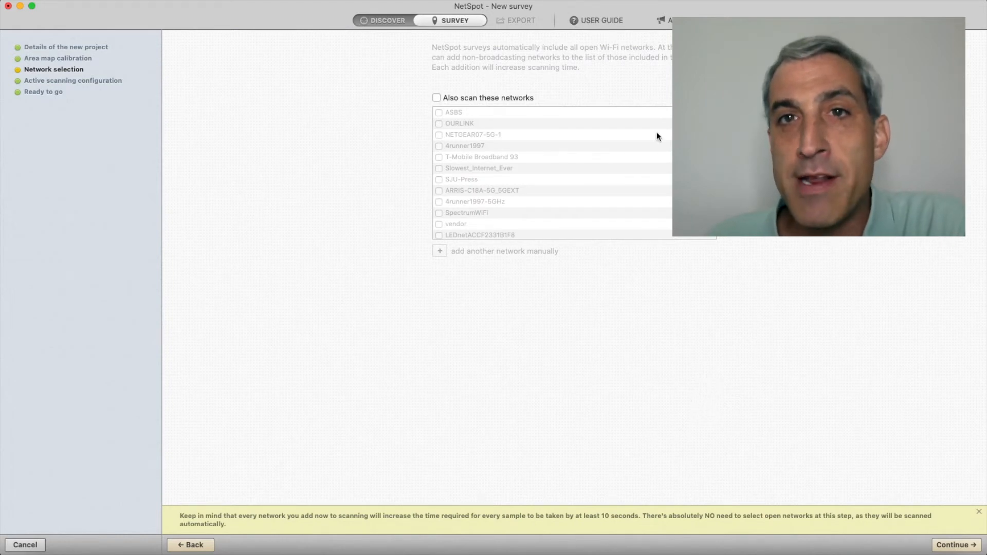
Continue past network selection and keep passive scanning to start the survey.
{"action": "left_click", "coordinate": [952, 545]}
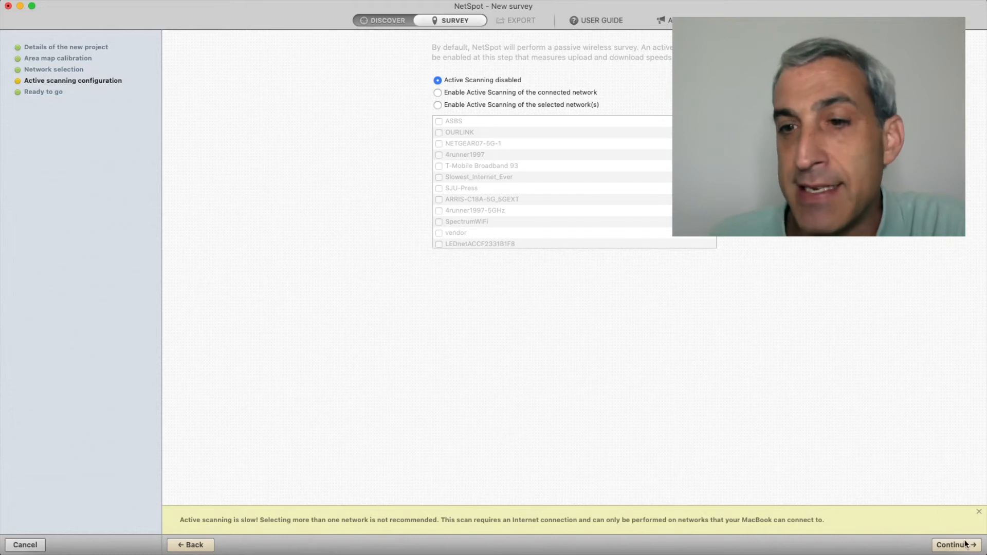
{"action": "left_click", "coordinate": [956, 545]}
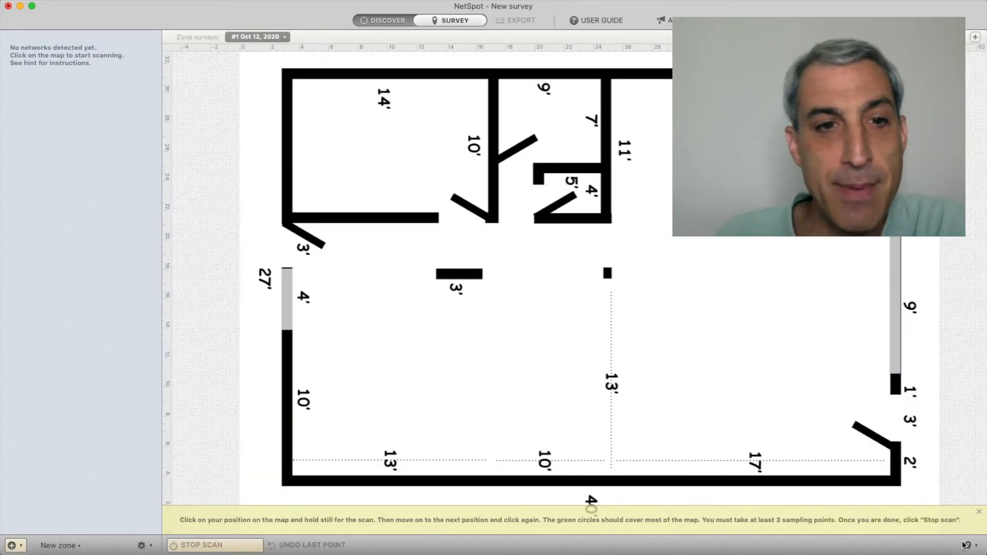
{"action": "mouse_move", "coordinate": [806, 404]}
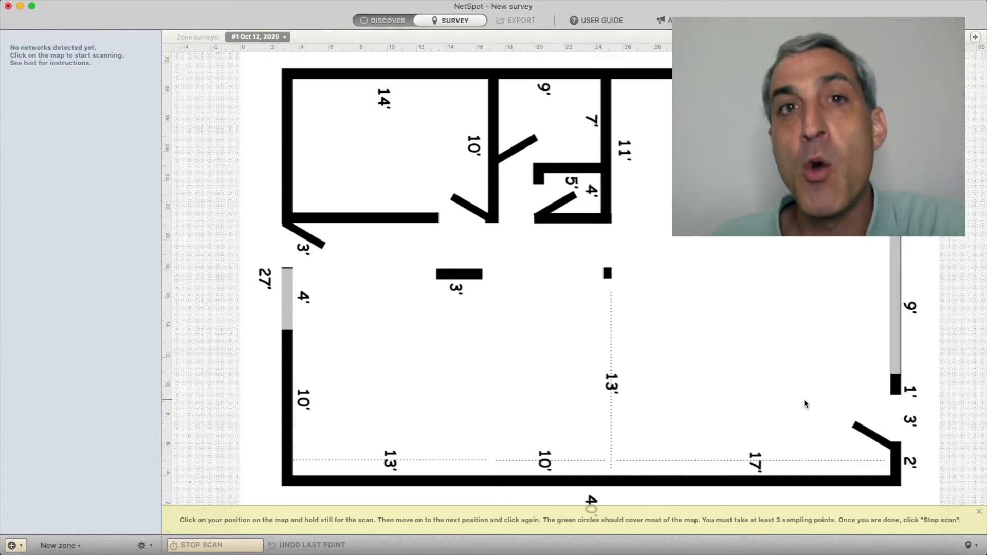
{"action": "mouse_move", "coordinate": [362, 156]}
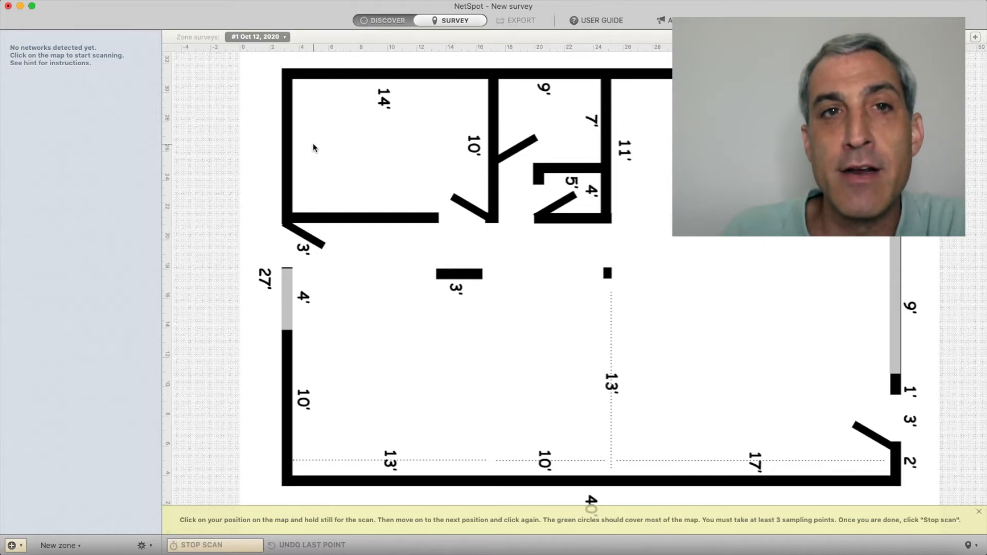
Take samples in the top-left room, near the lower-right corner and by the lower-left wall.
{"action": "left_click", "coordinate": [320, 144]}
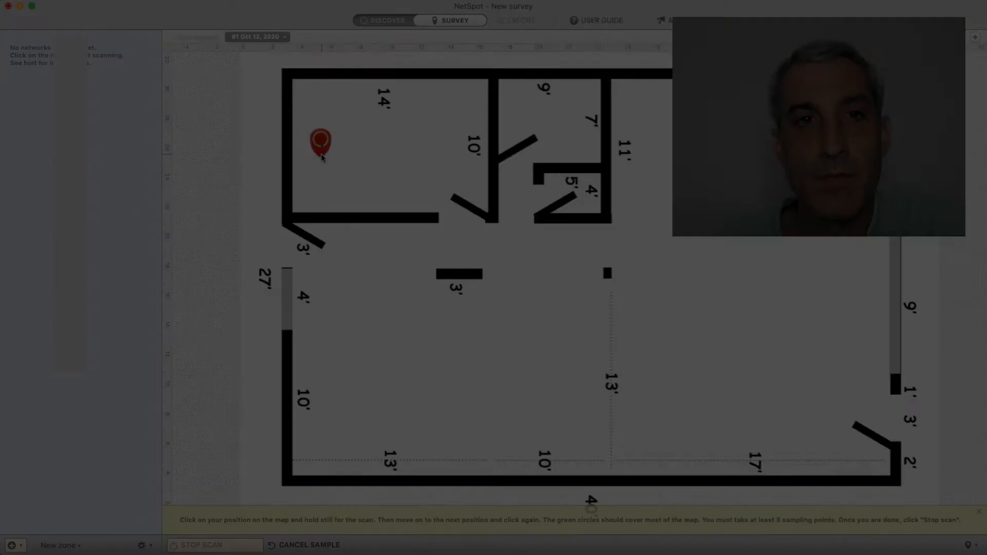
{"action": "left_click", "coordinate": [321, 145]}
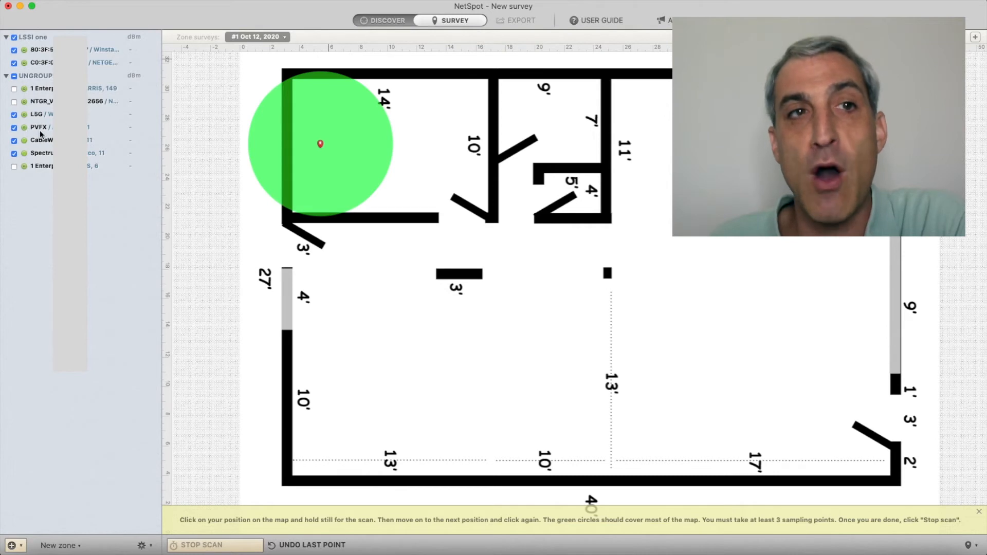
{"action": "mouse_move", "coordinate": [130, 169]}
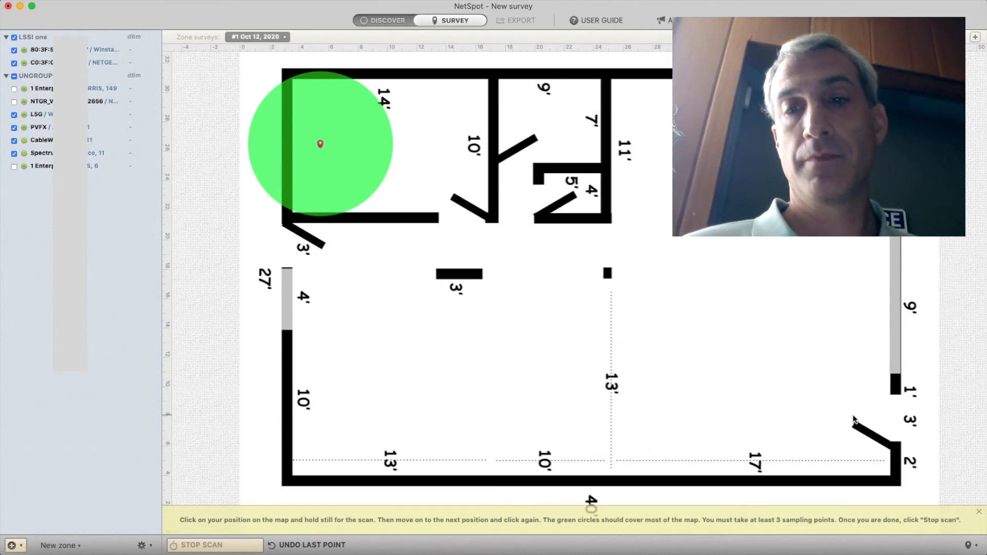
{"action": "left_click", "coordinate": [853, 415]}
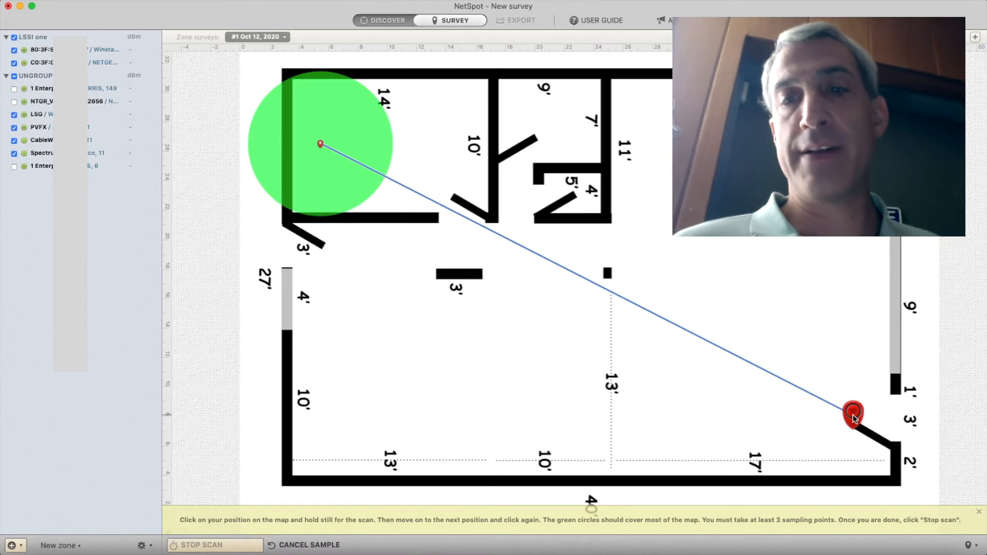
{"action": "left_click", "coordinate": [854, 416]}
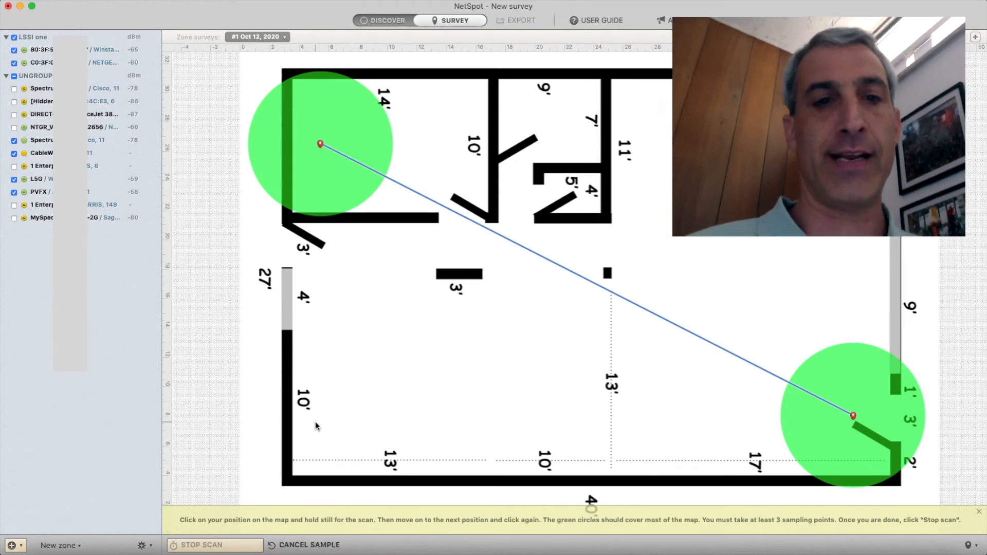
{"action": "left_click", "coordinate": [315, 423]}
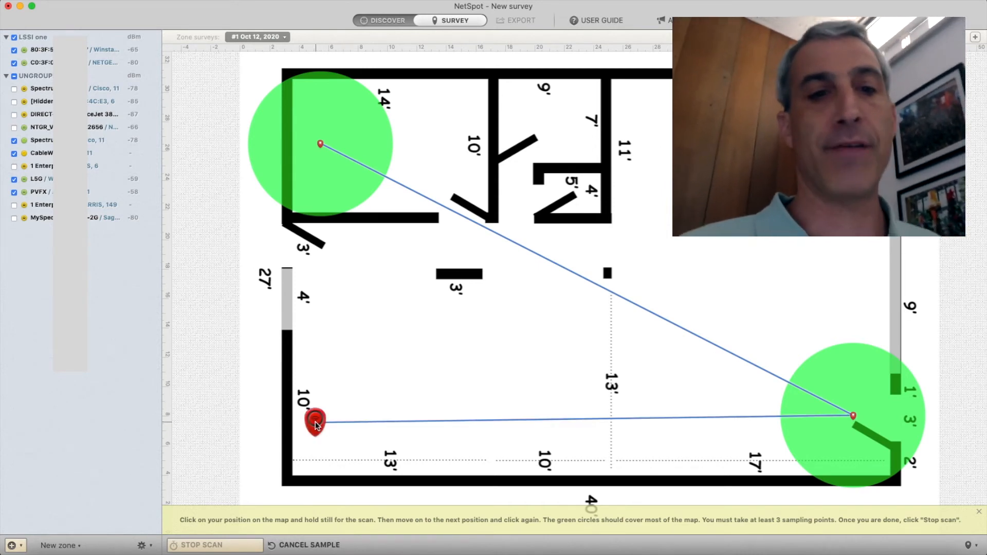
{"action": "left_click", "coordinate": [315, 423]}
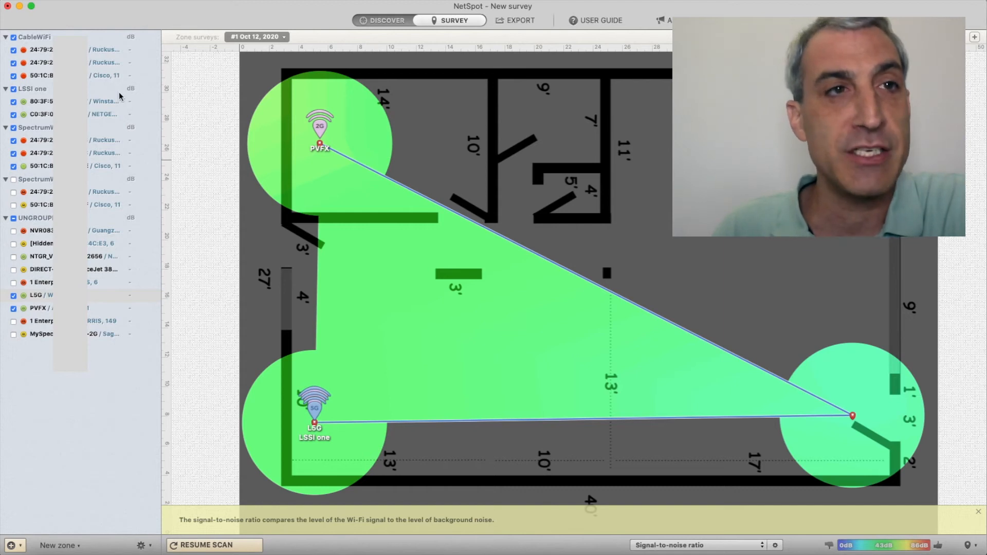
{"action": "mouse_move", "coordinate": [41, 60]}
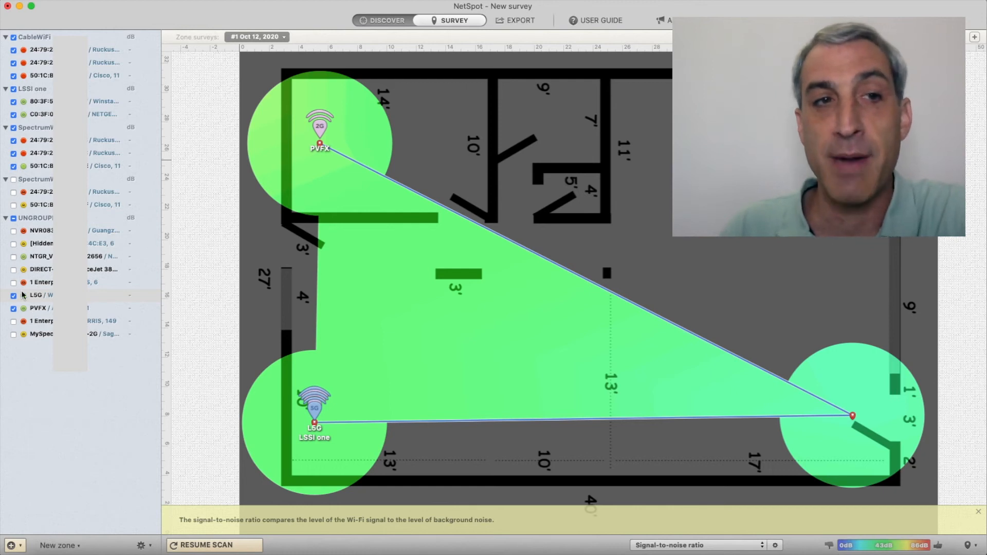
{"action": "mouse_move", "coordinate": [635, 501]}
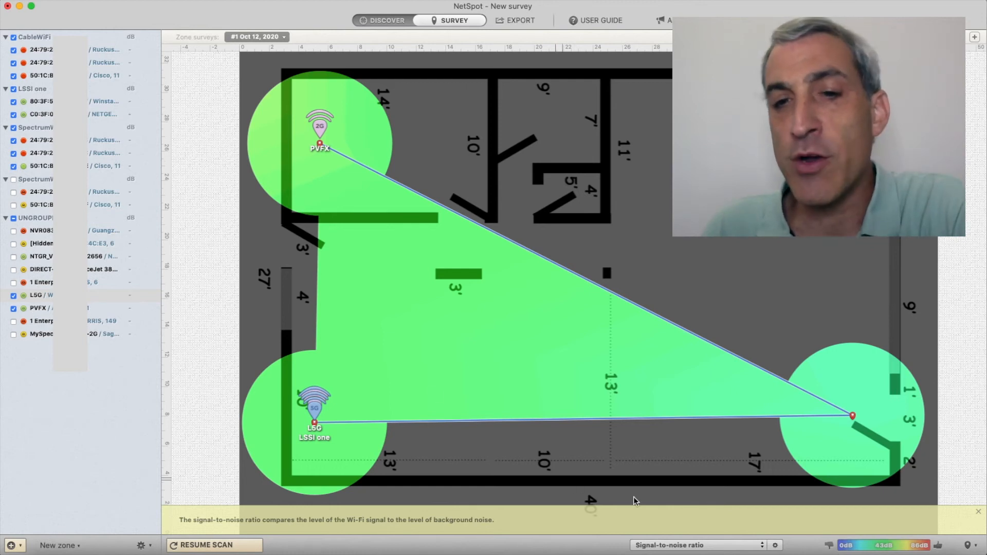
{"action": "mouse_move", "coordinate": [222, 175]}
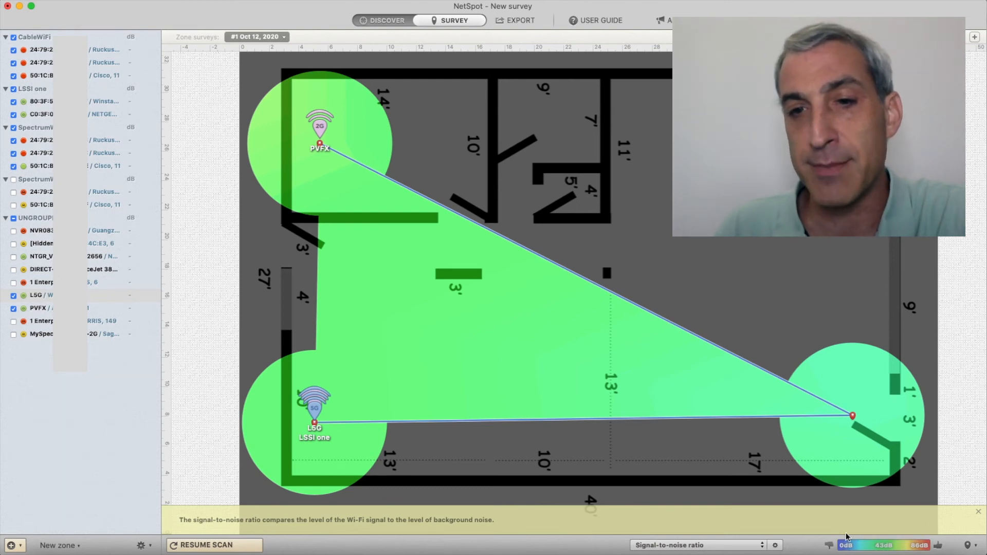
Switch the heatmap to signal level and reopen the visualization types list.
{"action": "left_click", "coordinate": [697, 545]}
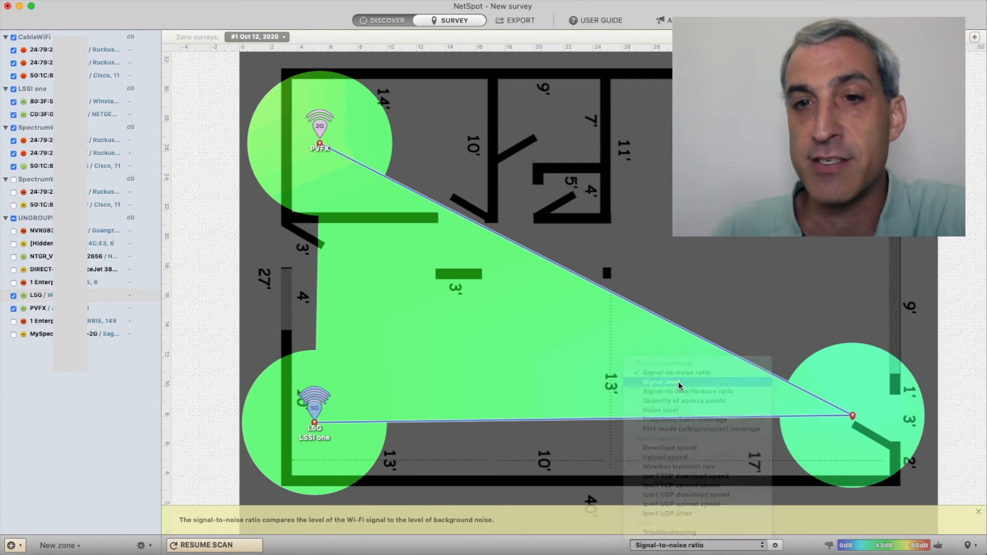
{"action": "left_click", "coordinate": [659, 380]}
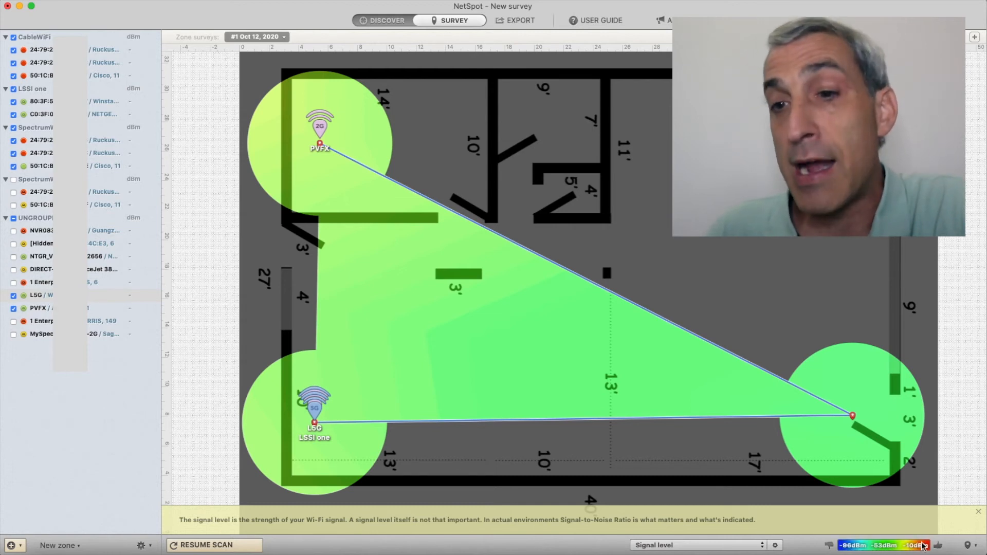
{"action": "mouse_move", "coordinate": [812, 527]}
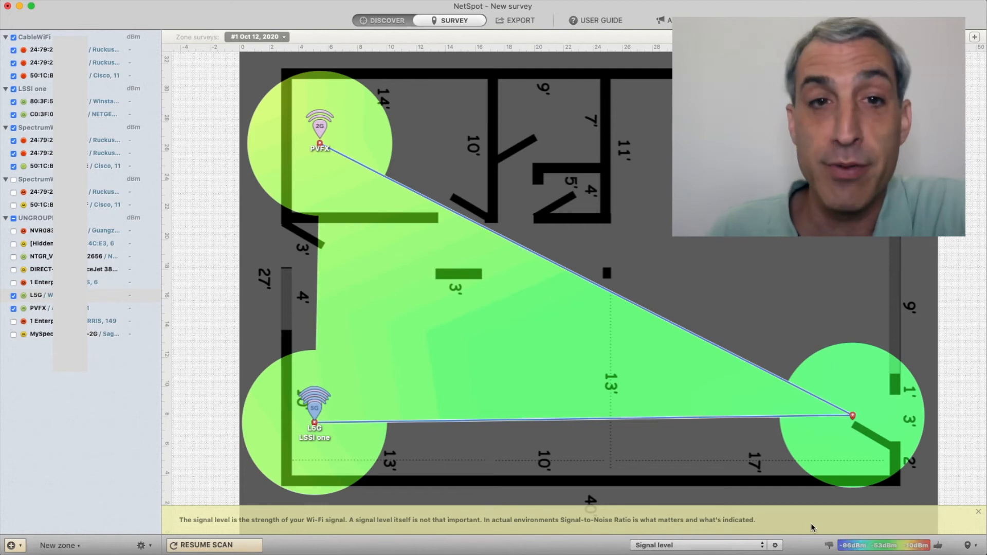
{"action": "left_click", "coordinate": [697, 545]}
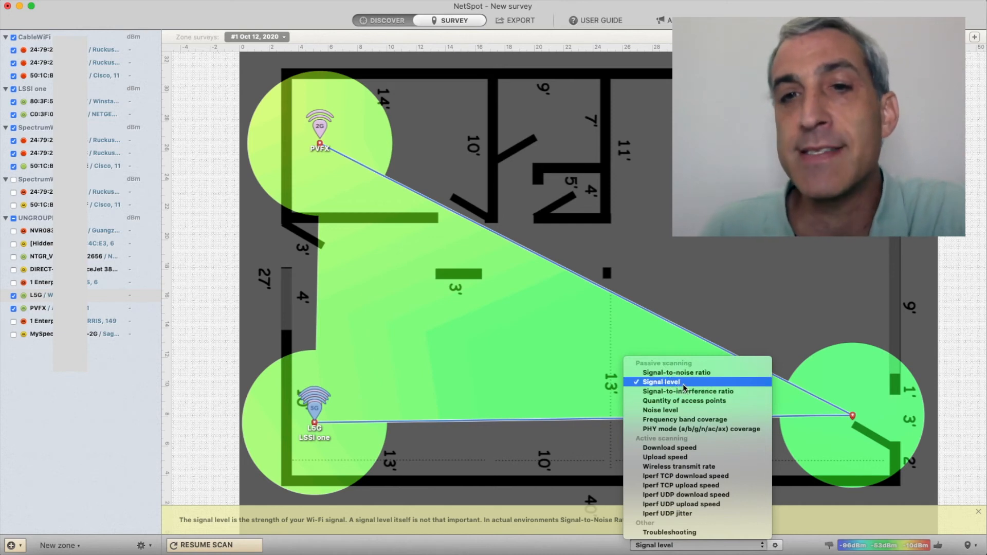
{"action": "mouse_move", "coordinate": [685, 400]}
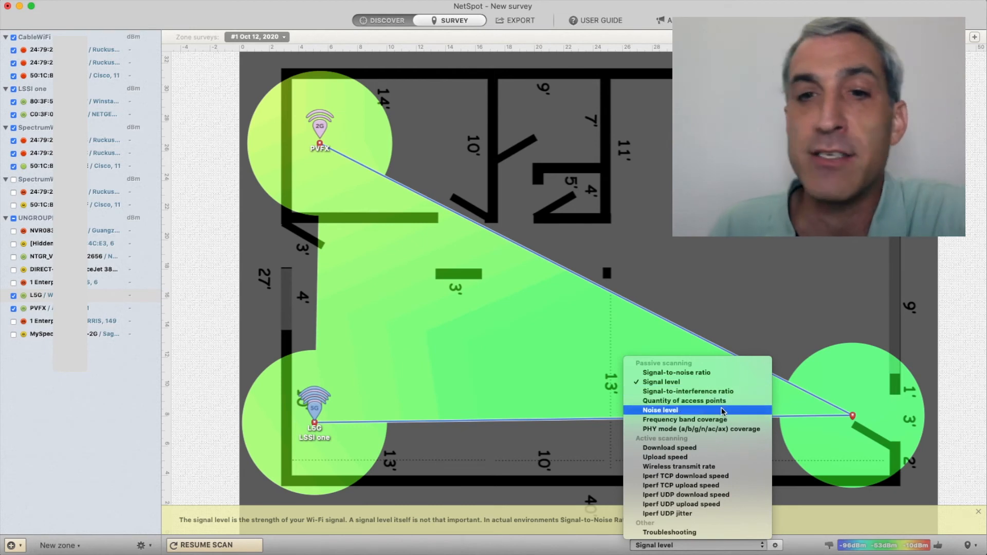
{"action": "mouse_move", "coordinate": [673, 429]}
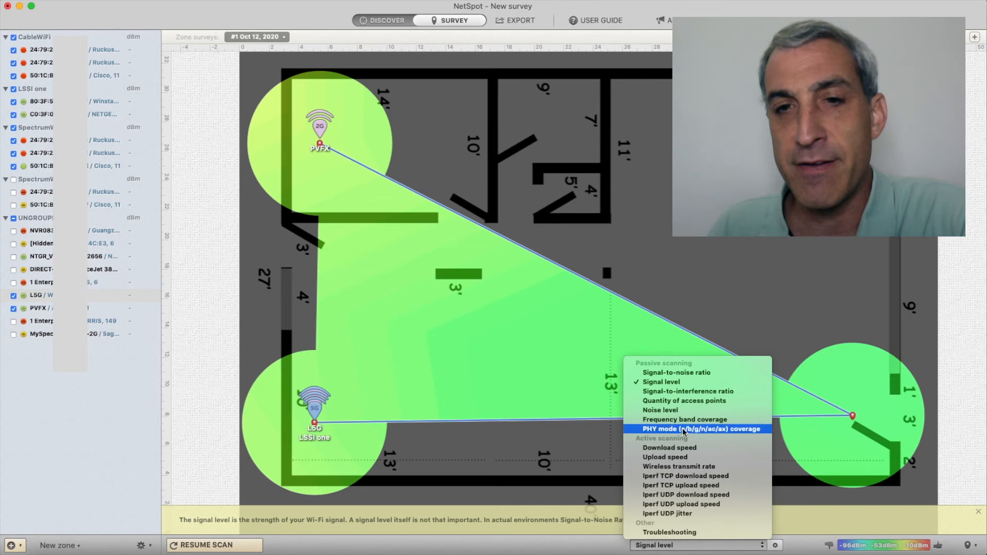
{"action": "mouse_move", "coordinate": [685, 420]}
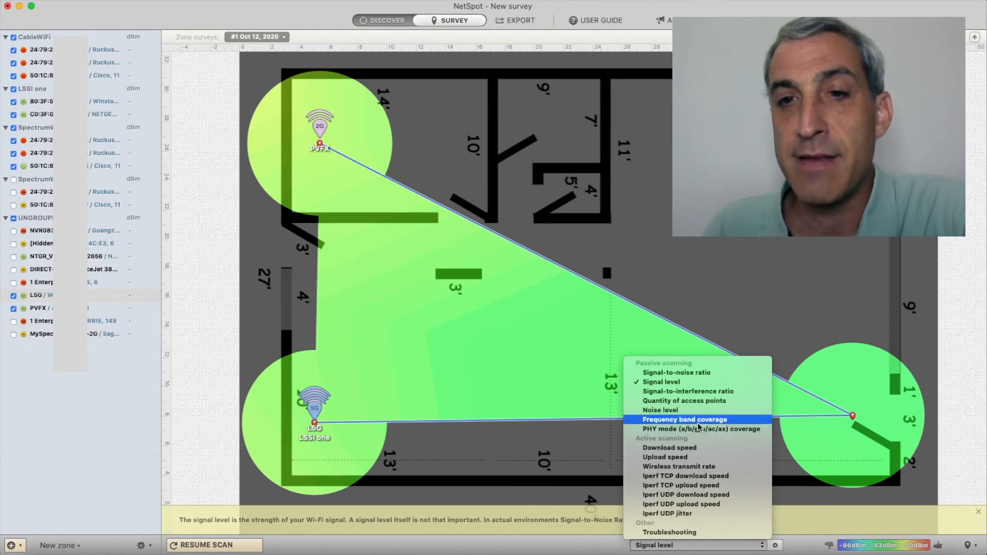
Show frequency band coverage, then PHY mode (a/b/g/n/ac/ax) coverage on the heatmap.
{"action": "left_click", "coordinate": [685, 420]}
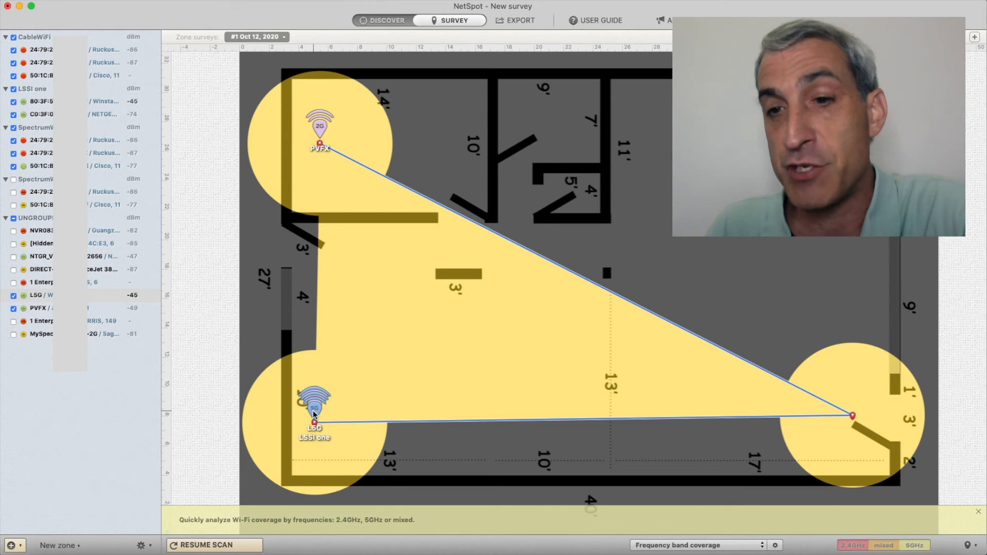
{"action": "left_click", "coordinate": [696, 546]}
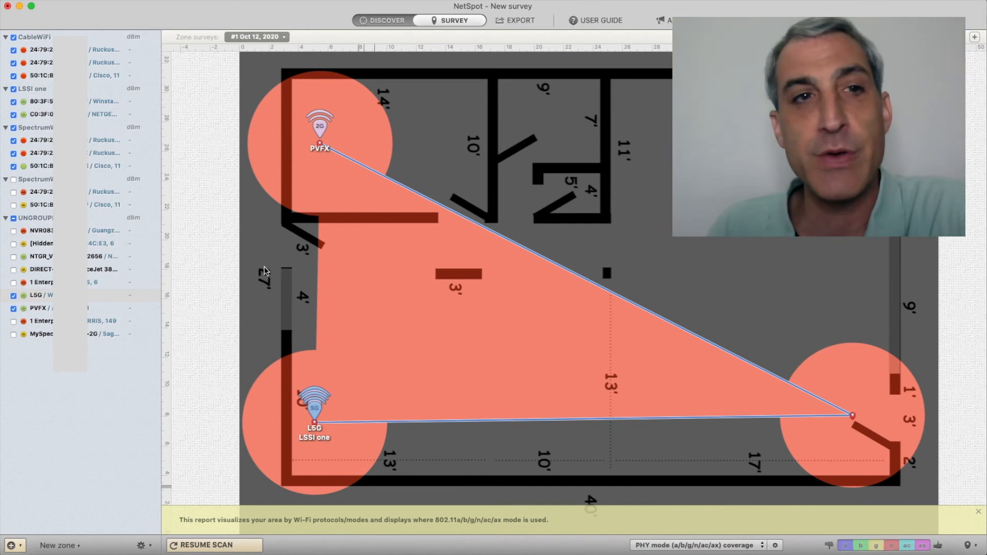
{"action": "mouse_move", "coordinate": [297, 74]}
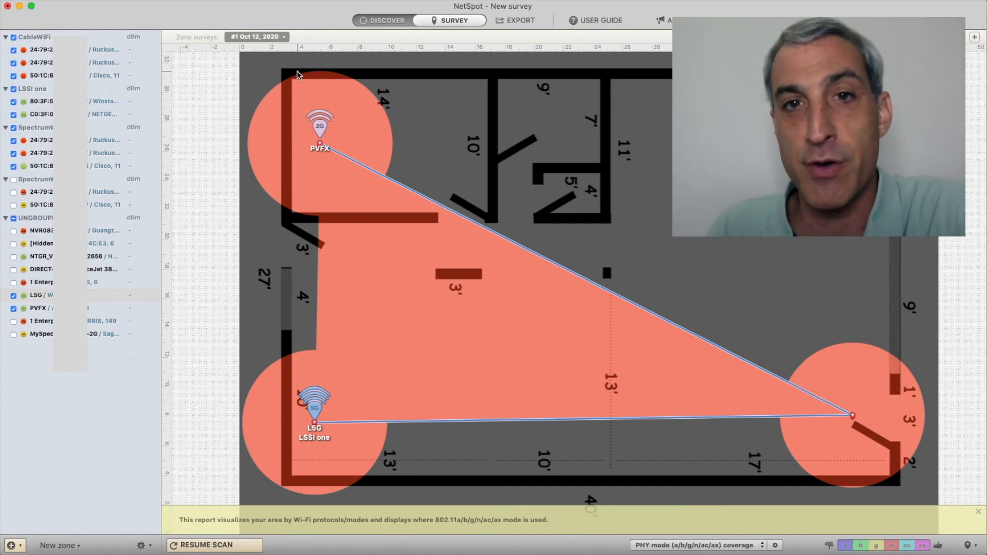
Reopen the visualization types list to return the heatmap to signal-to-noise ratio.
{"action": "left_click", "coordinate": [698, 546]}
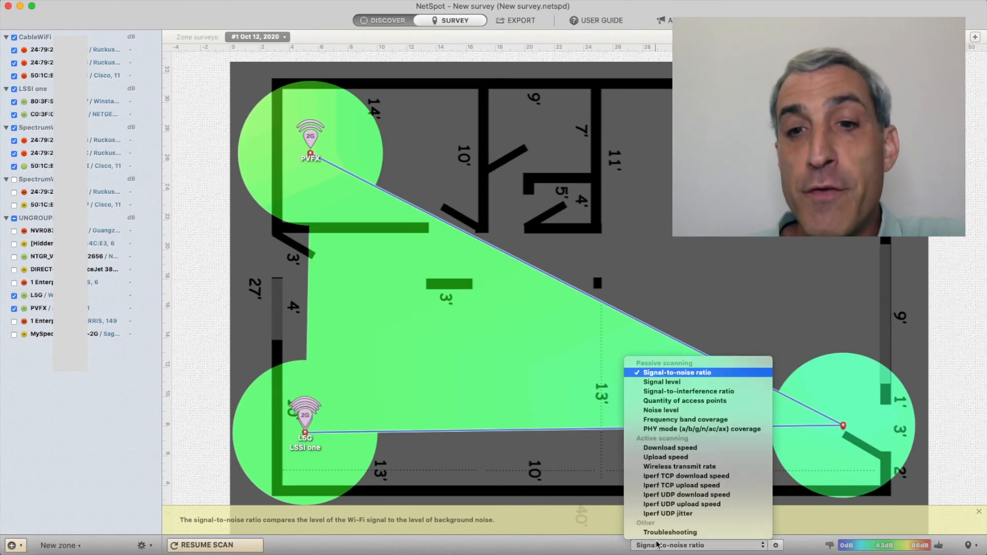
{"action": "mouse_move", "coordinate": [665, 457]}
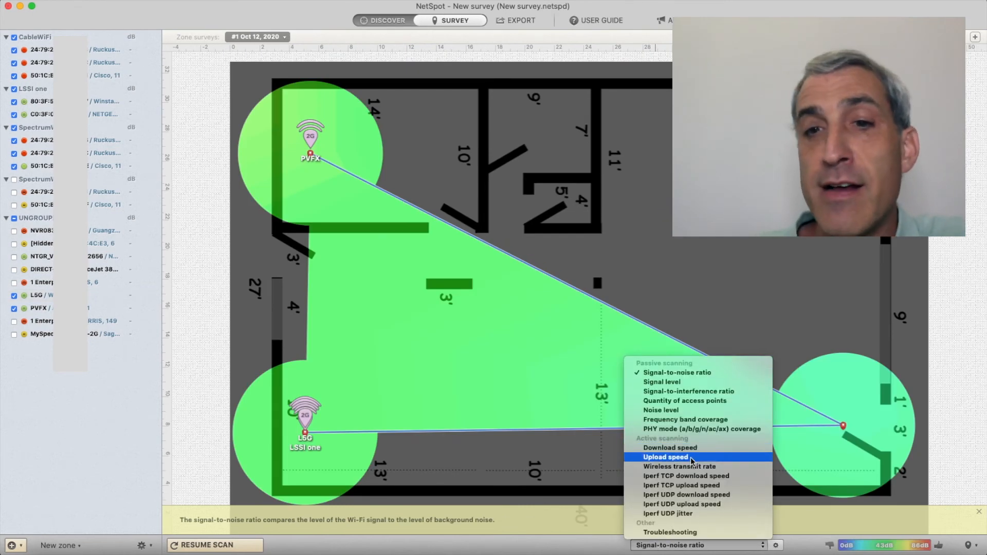
{"action": "mouse_move", "coordinate": [711, 477]}
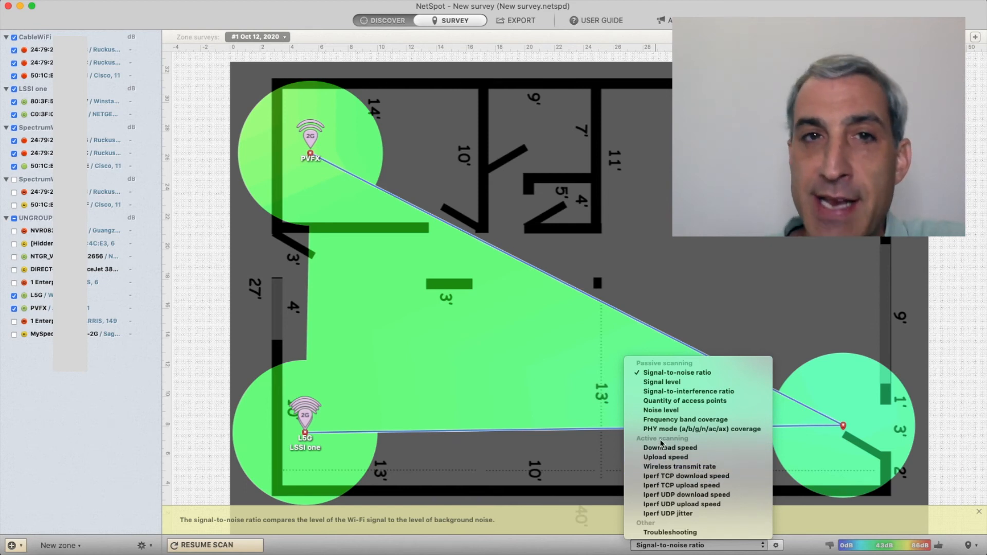
{"action": "mouse_move", "coordinate": [666, 457]}
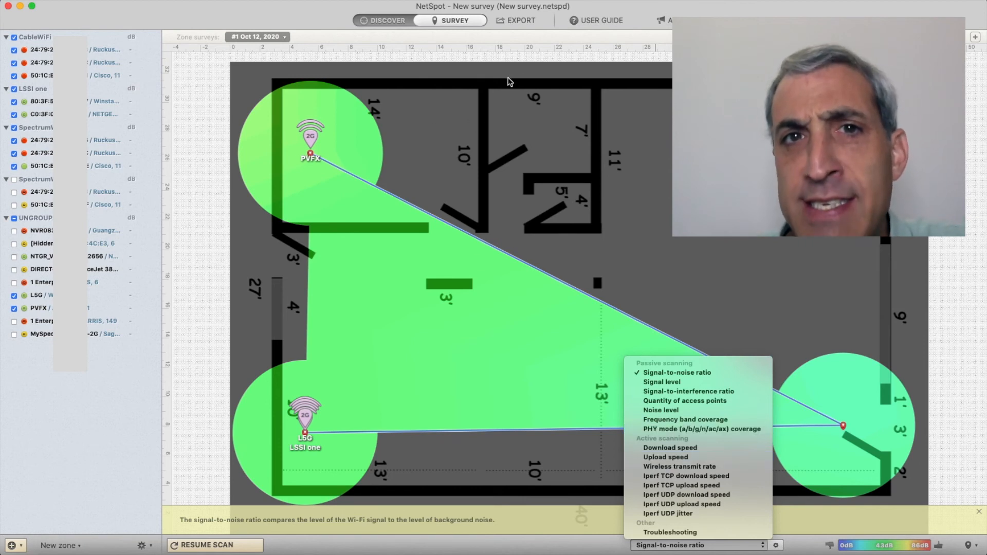
{"action": "mouse_move", "coordinate": [493, 61]}
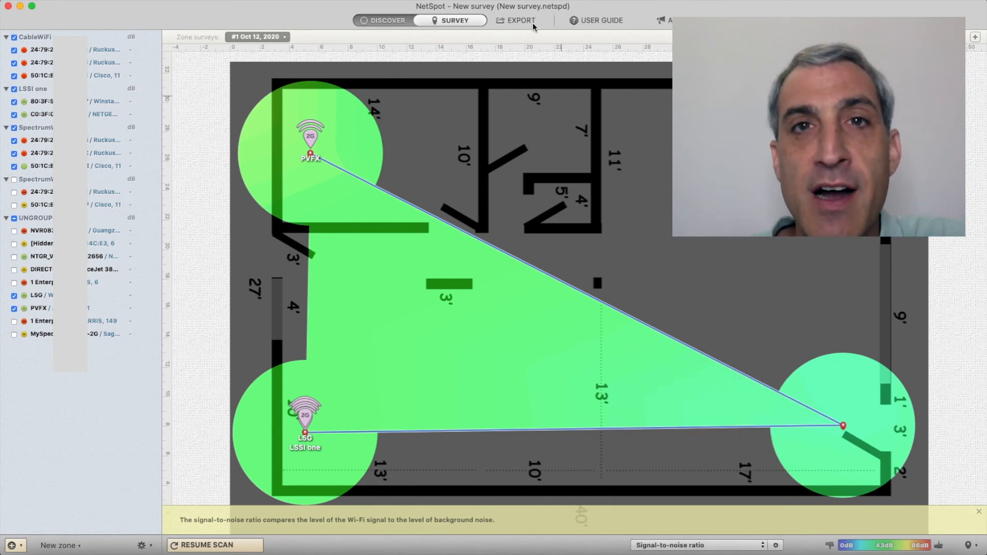
Quick-export a PDF overview report of the survey into the Netspot folder.
{"action": "left_click", "coordinate": [520, 21]}
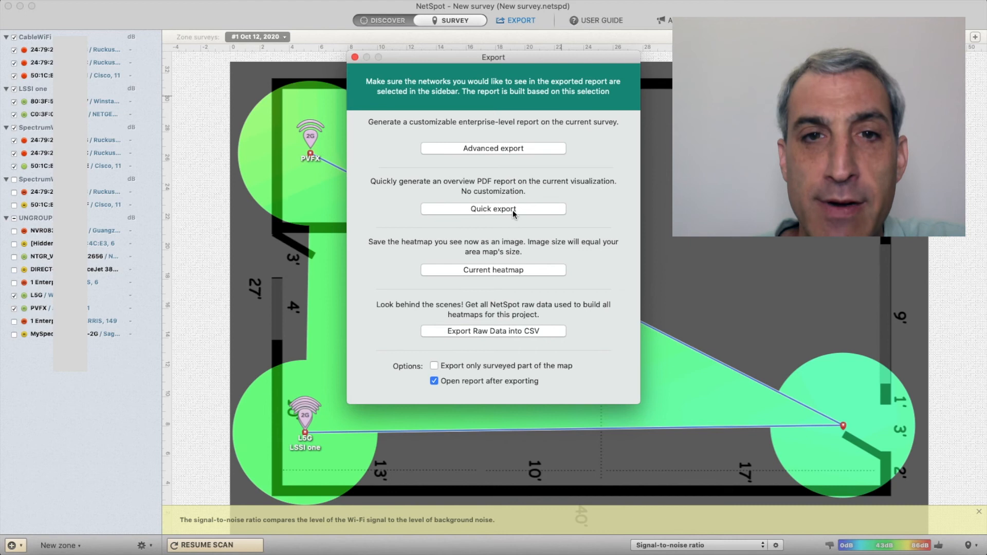
{"action": "left_click", "coordinate": [492, 209]}
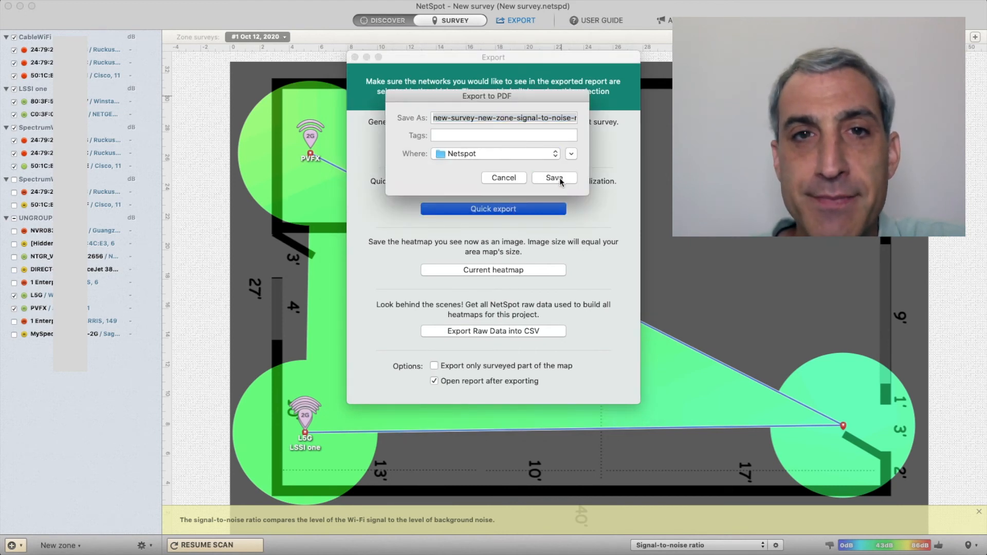
{"action": "left_click", "coordinate": [554, 178]}
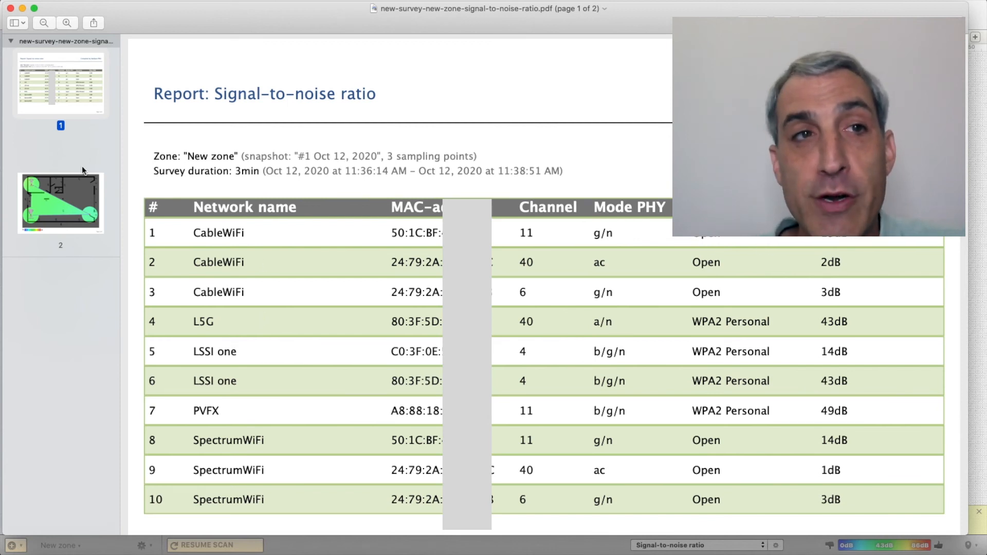
Review the exported signal-to-noise report's network table in Preview.
{"action": "left_click", "coordinate": [60, 202]}
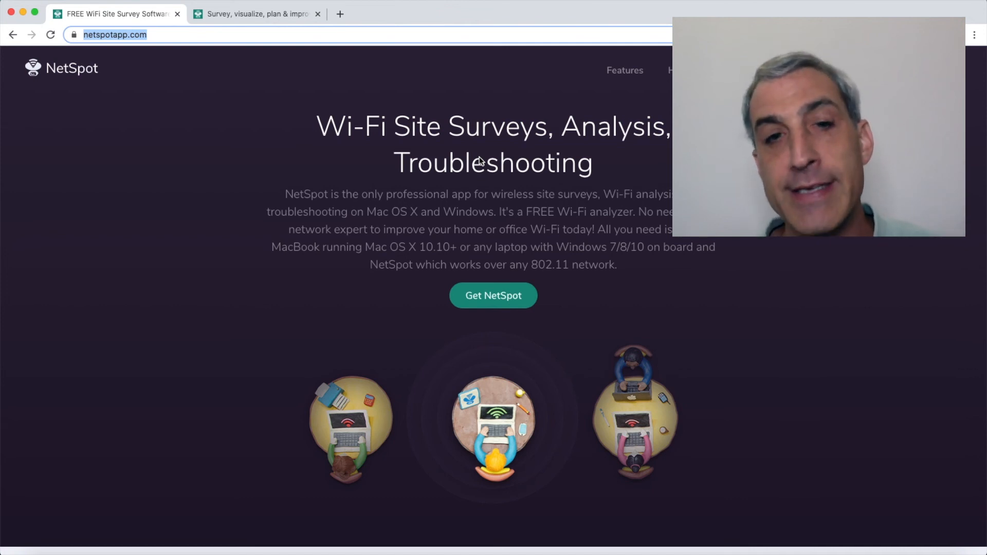
{"action": "scroll", "scroll_direction": "down", "scroll_amount": 3}
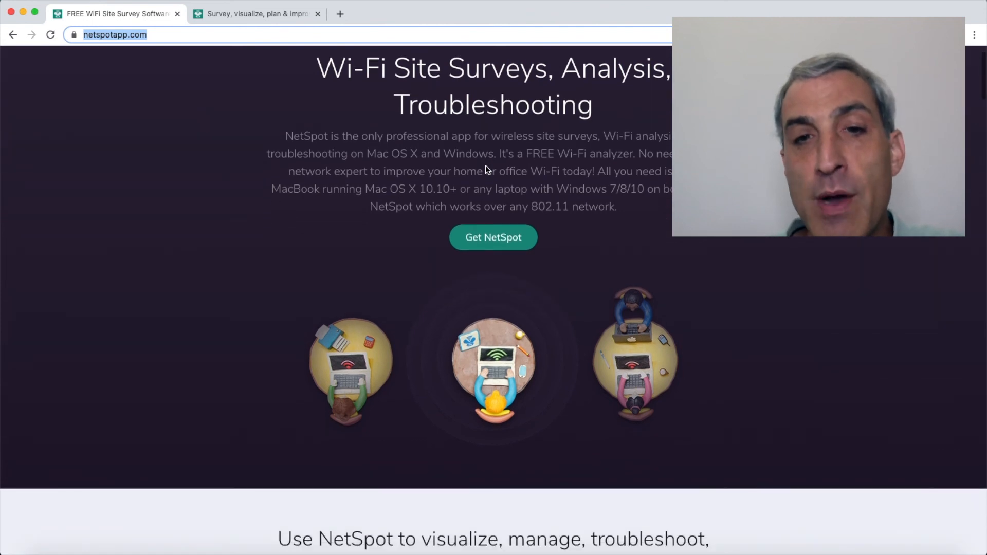
{"action": "scroll", "scroll_direction": "down", "scroll_amount": 3}
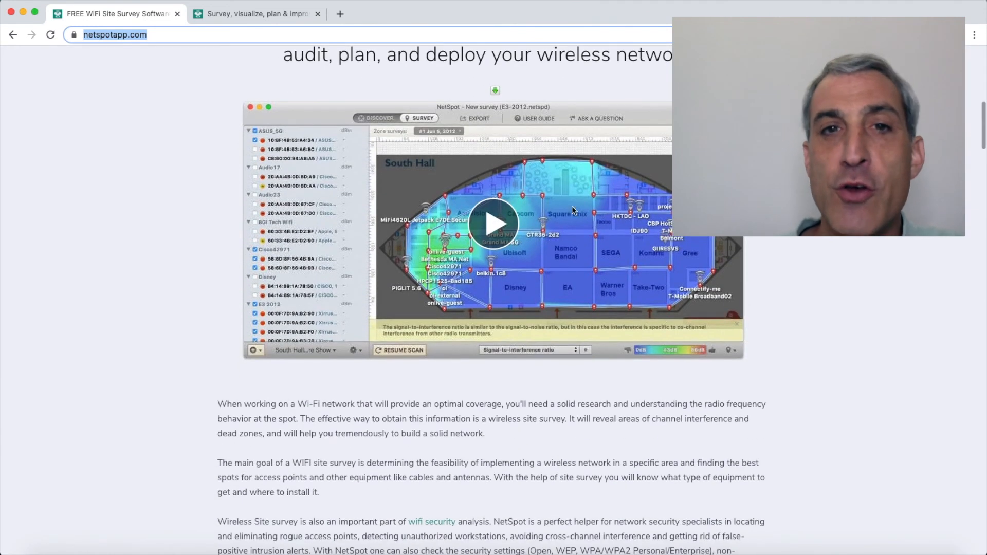
{"action": "mouse_move", "coordinate": [384, 208]}
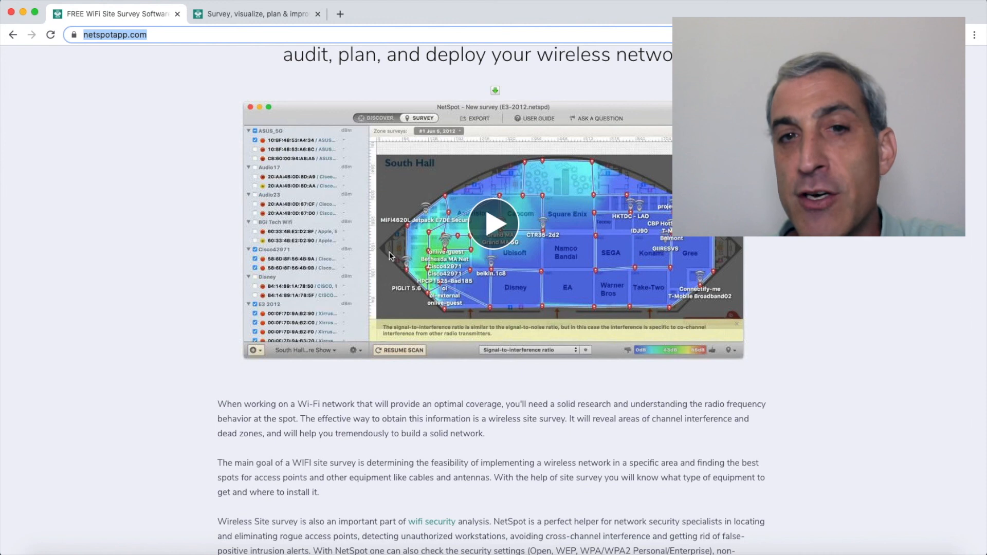
{"action": "scroll", "scroll_direction": "down", "scroll_amount": 3}
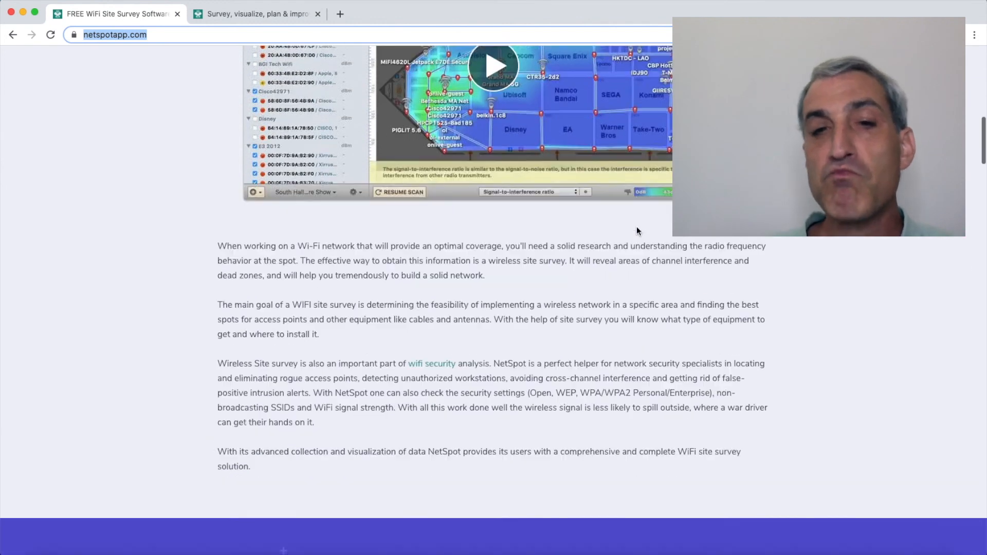
{"action": "scroll", "scroll_direction": "down", "scroll_amount": 3}
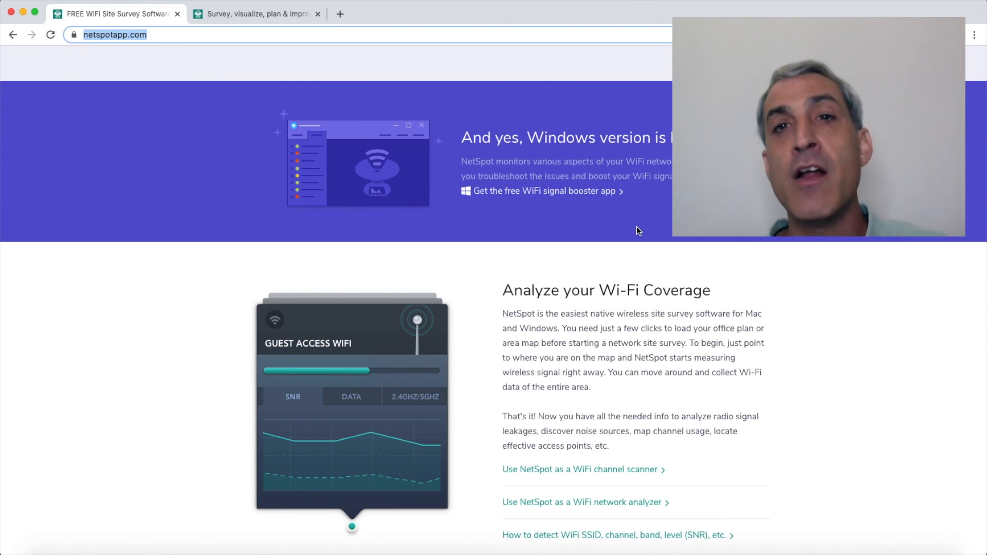
{"action": "scroll", "scroll_direction": "up", "scroll_amount": 3}
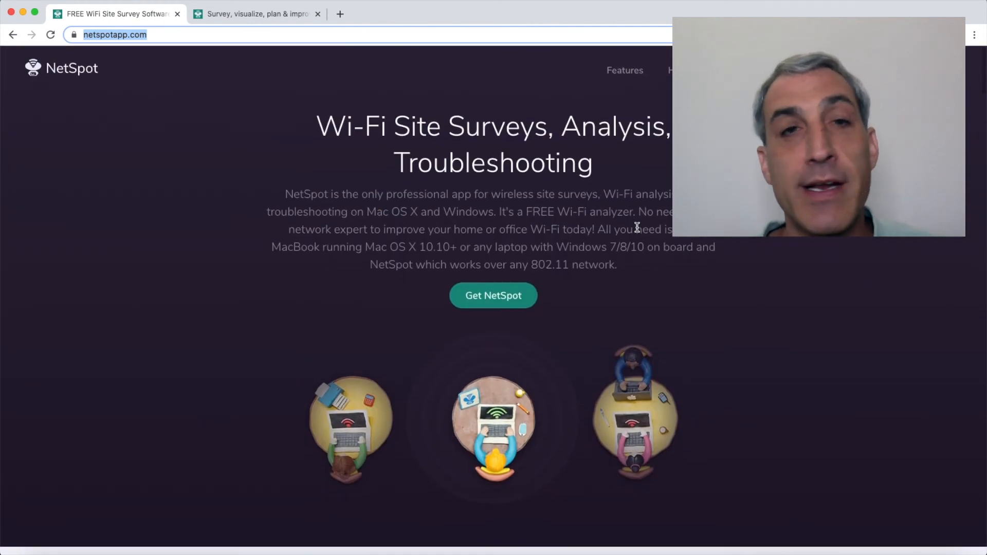